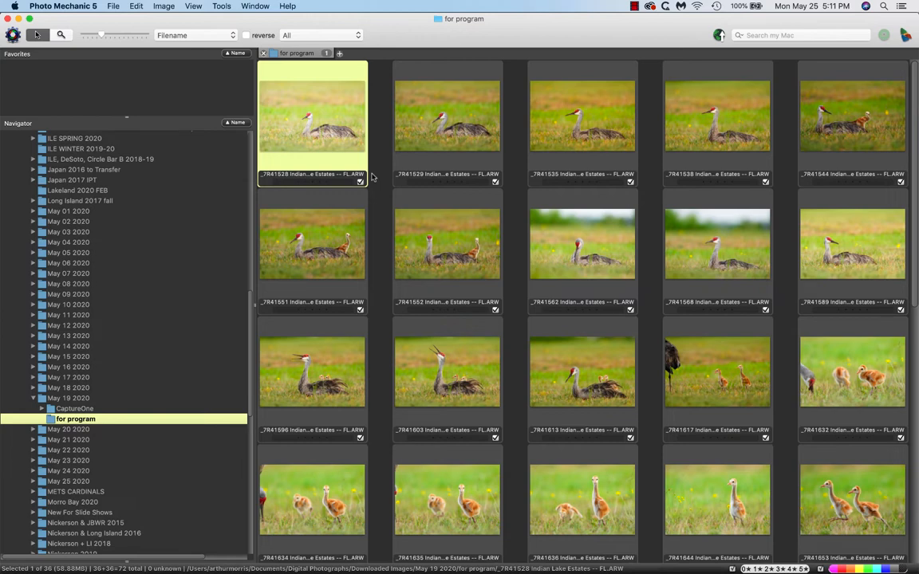
mouse_move(312, 243)
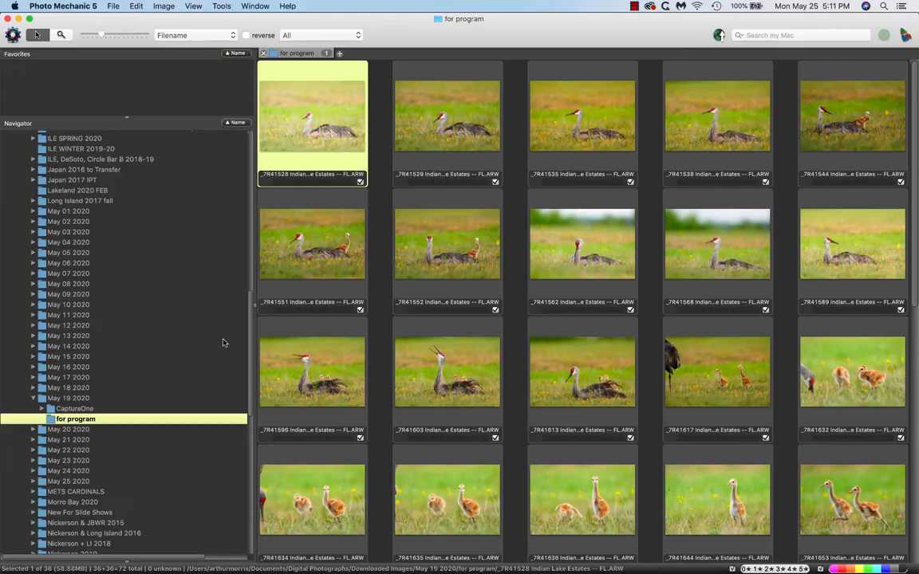
- Open the first crane thumbnail in the full-size Preview window, image 1 of 36
double_click(311, 116)
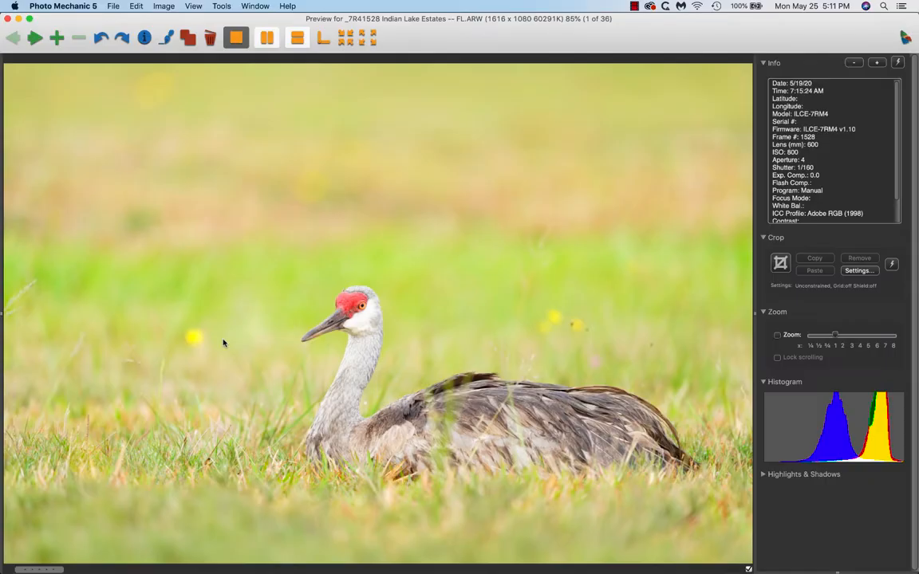
mouse_move(243, 345)
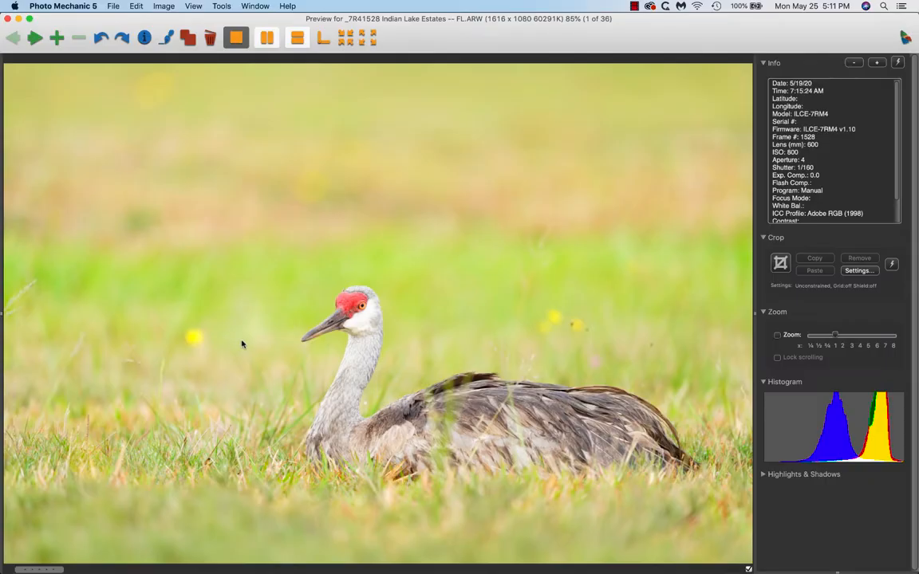
mouse_move(381, 335)
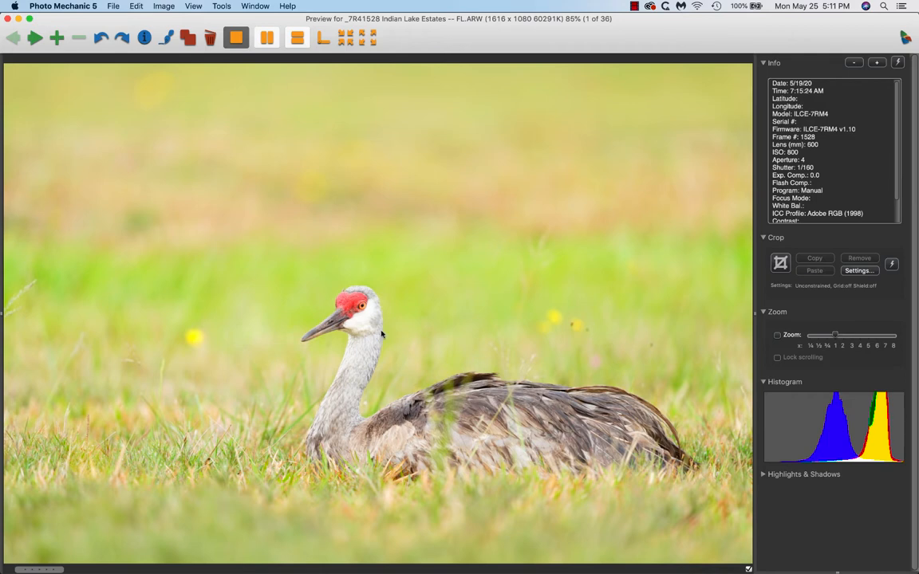
mouse_move(391, 332)
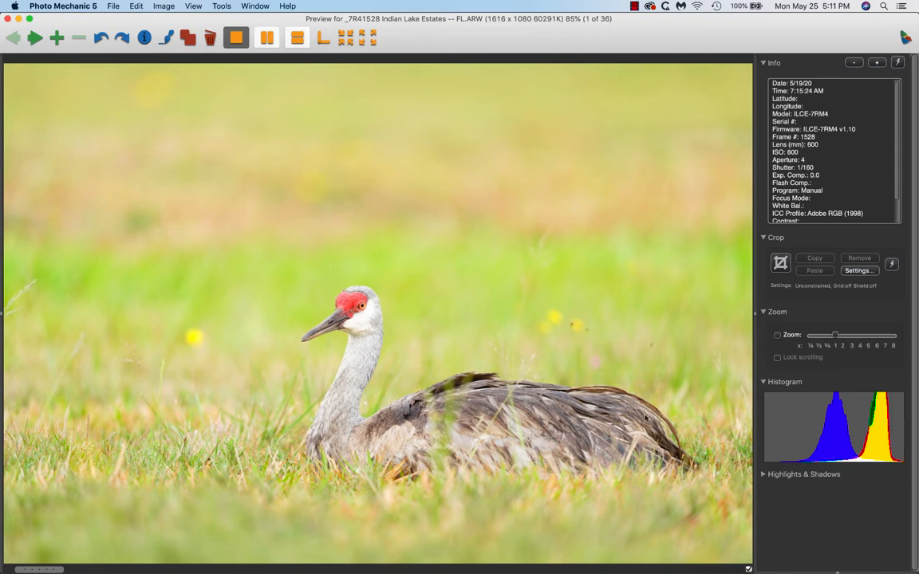
mouse_move(840, 509)
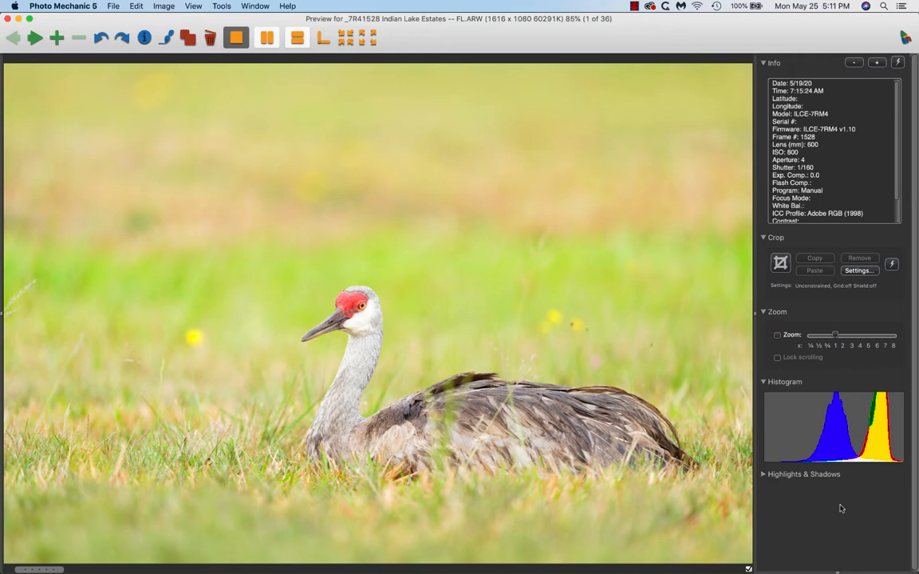
mouse_move(868, 457)
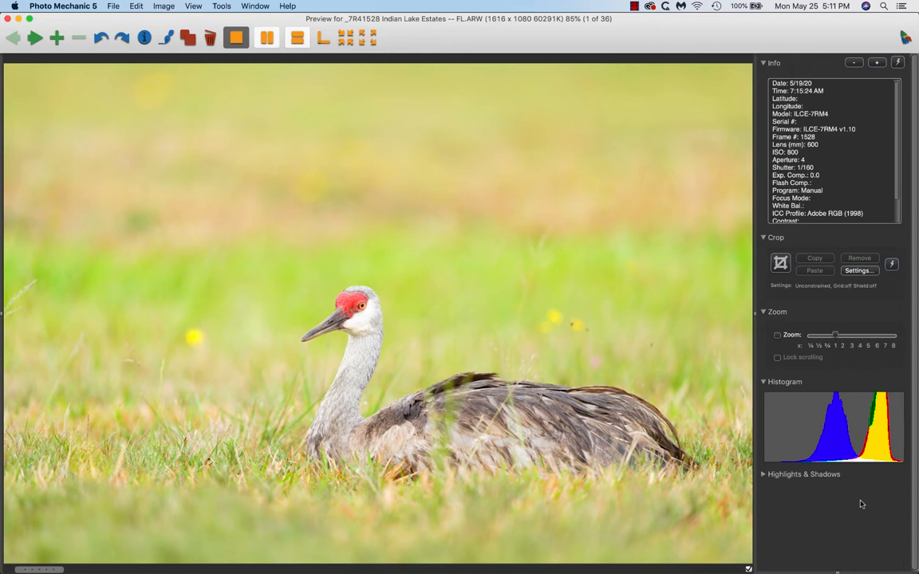
- Show the next crane image, 2 of 36, with its camera details
click(14, 38)
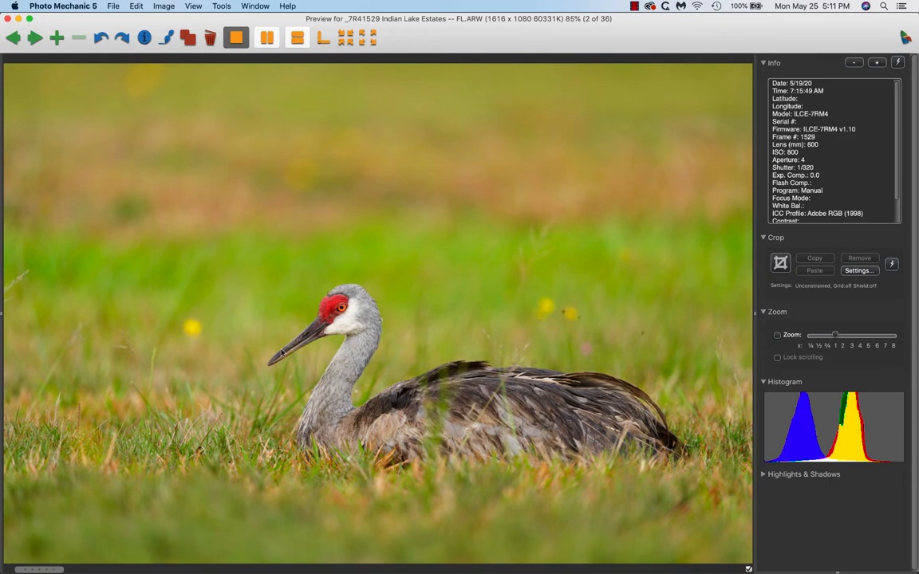
mouse_move(575, 317)
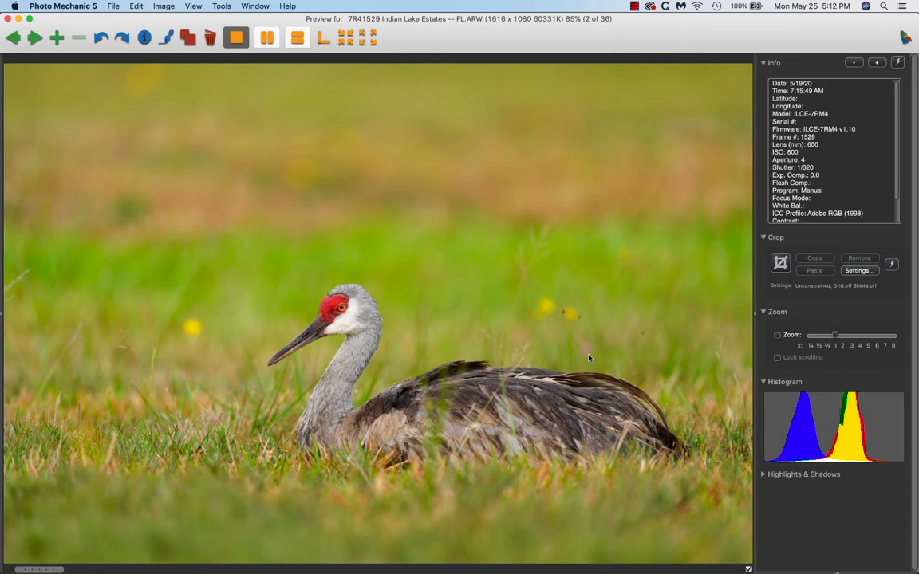
mouse_move(905, 117)
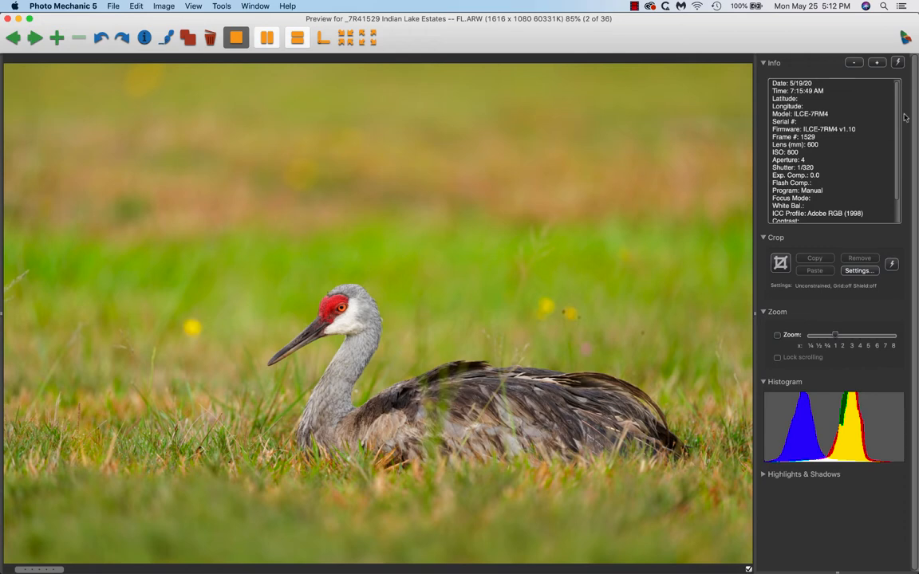
mouse_move(822, 106)
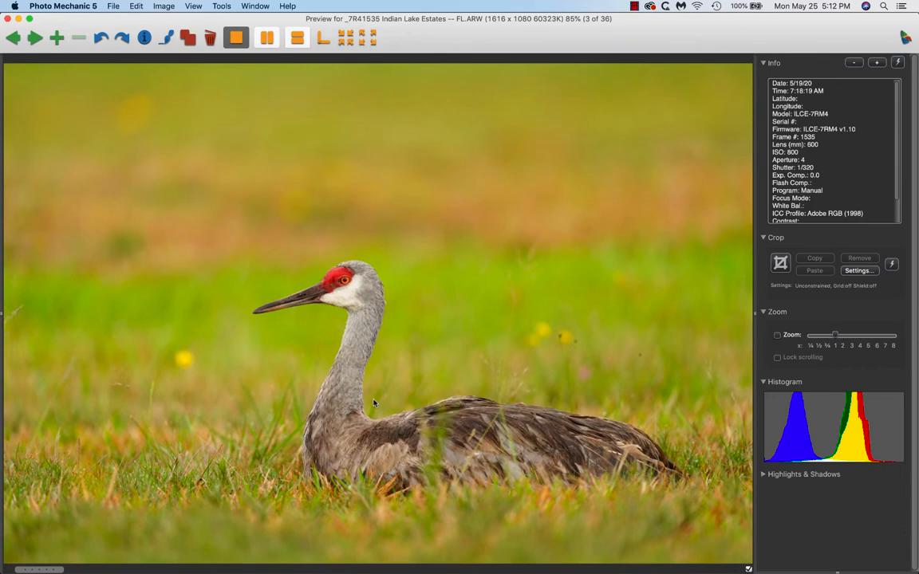
mouse_move(587, 339)
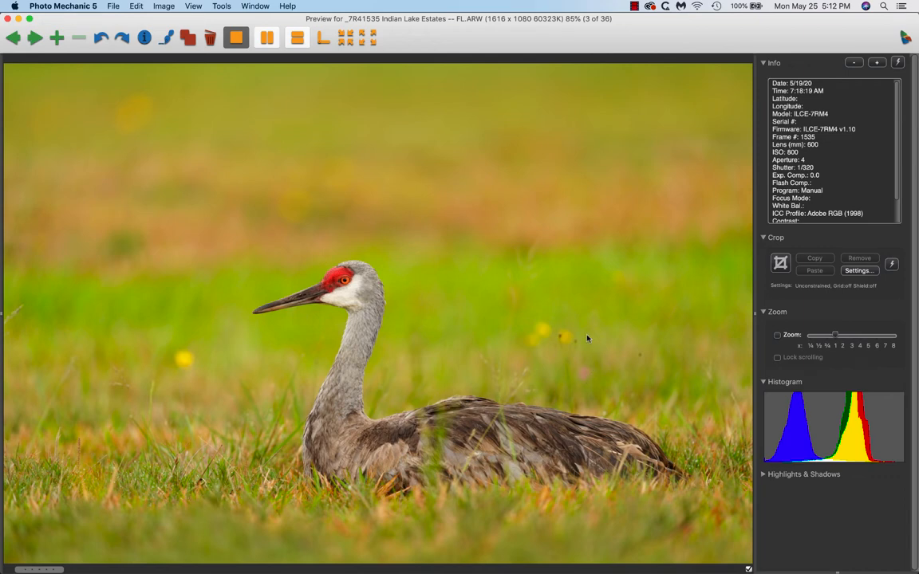
mouse_move(578, 364)
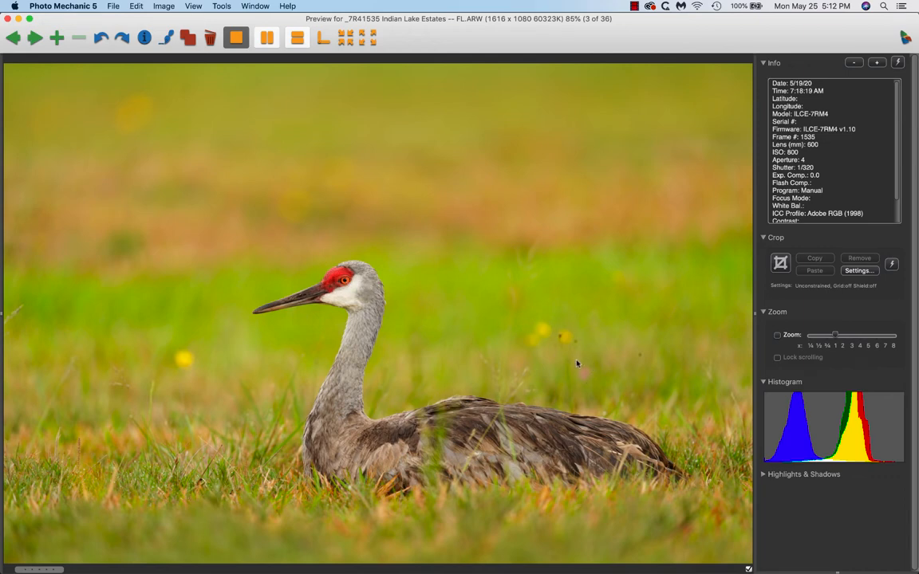
mouse_move(571, 339)
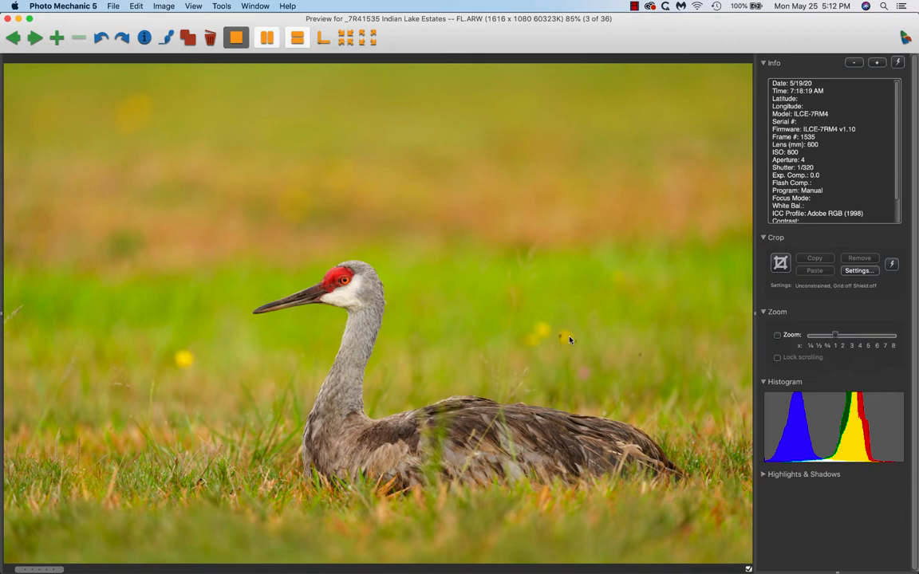
mouse_move(610, 401)
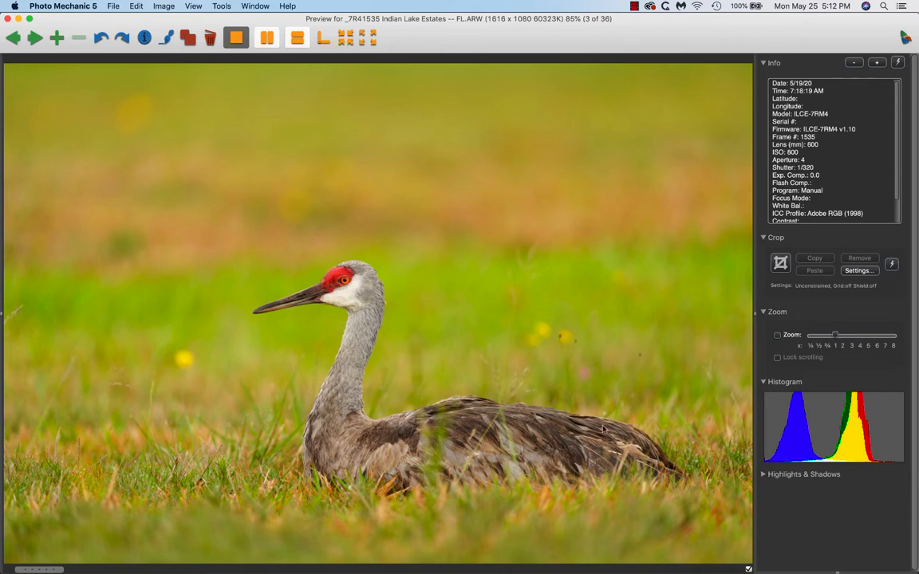
mouse_move(634, 427)
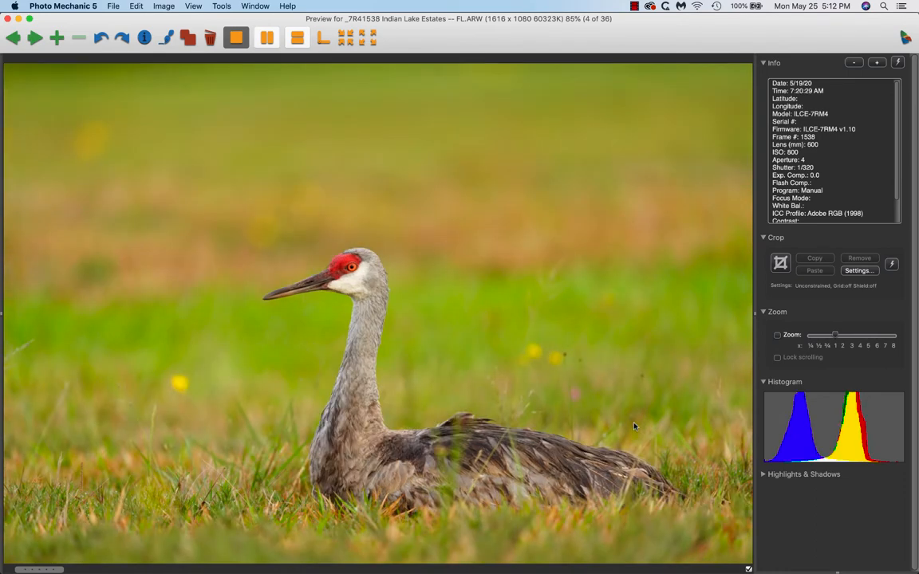
- Flip between crane images 3 and 4, settling back on image 3
click(13, 37)
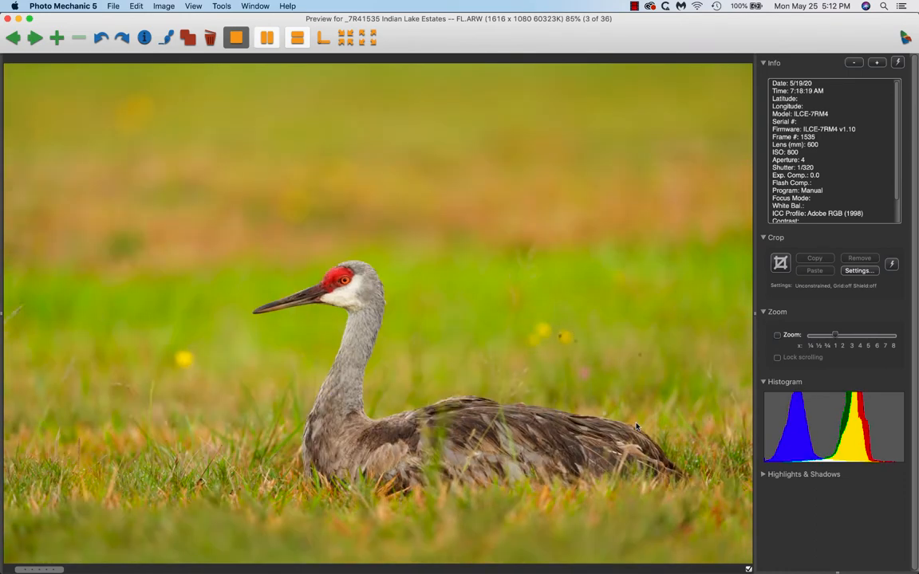
click(35, 38)
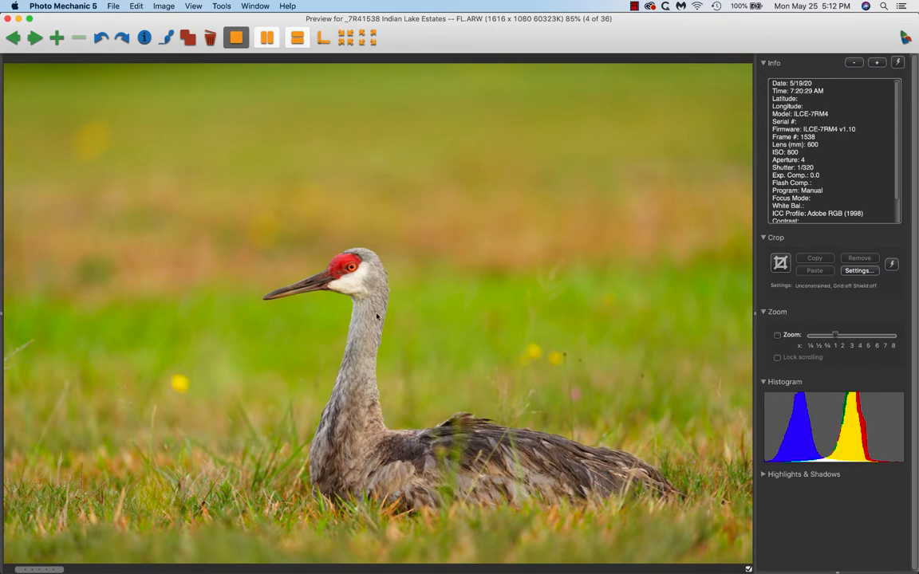
mouse_move(157, 232)
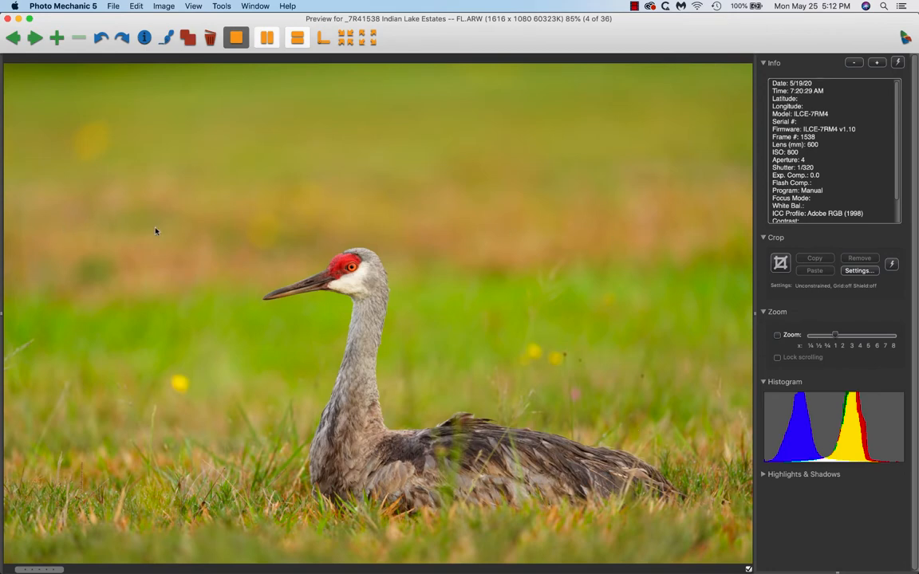
click(13, 38)
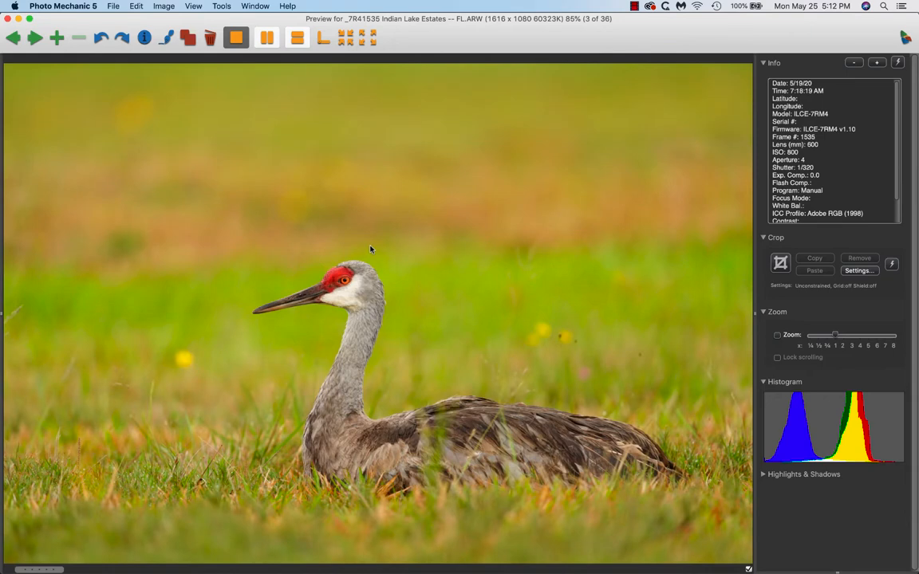
- Step forward to the adult crane carrying a chick on its back
click(35, 38)
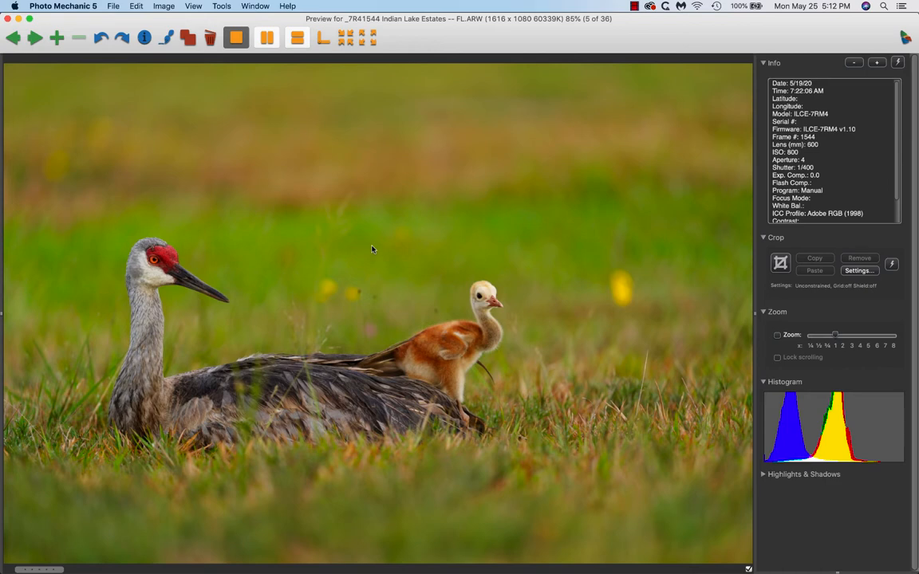
mouse_move(367, 281)
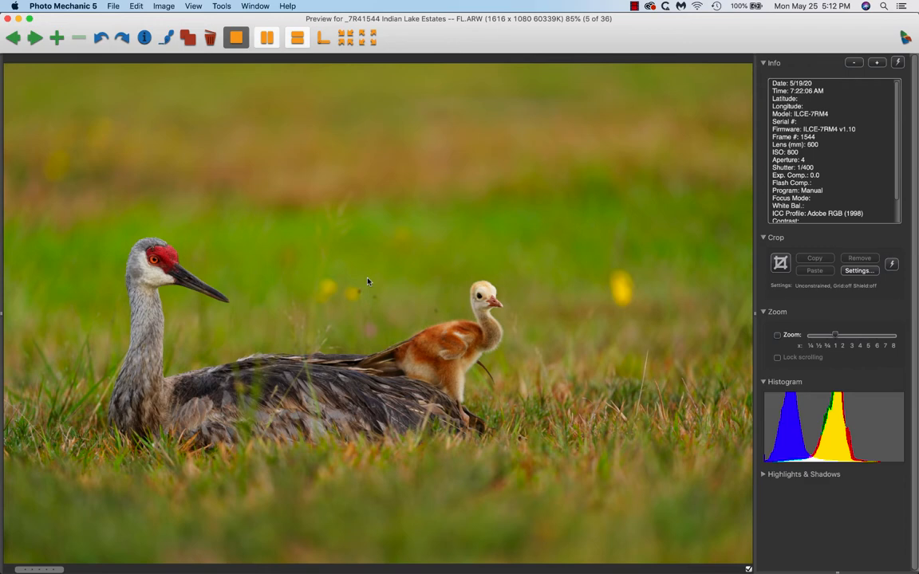
mouse_move(381, 277)
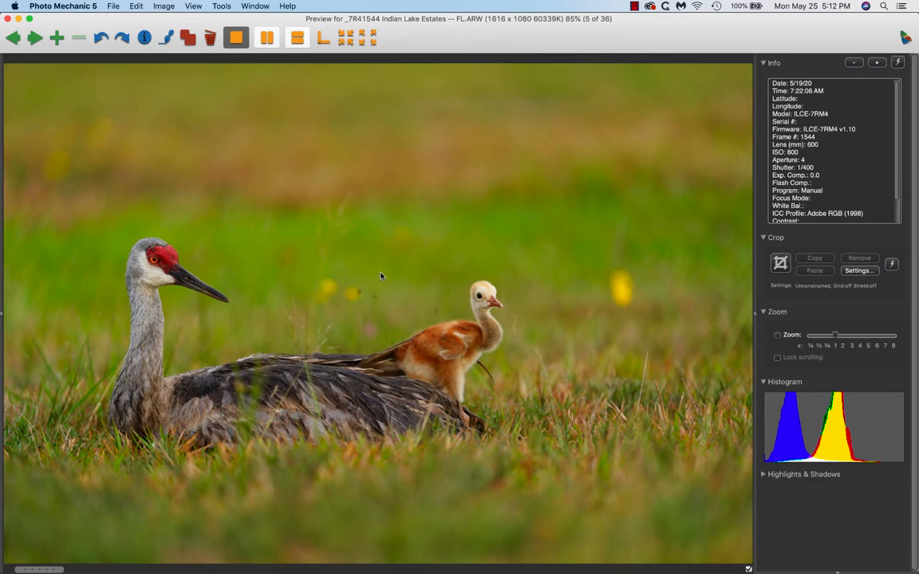
mouse_move(264, 272)
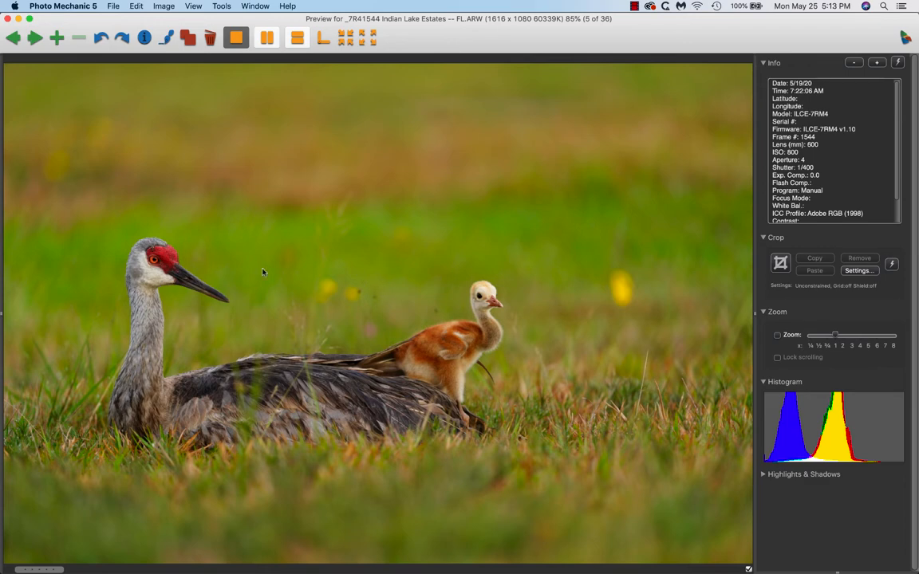
mouse_move(529, 282)
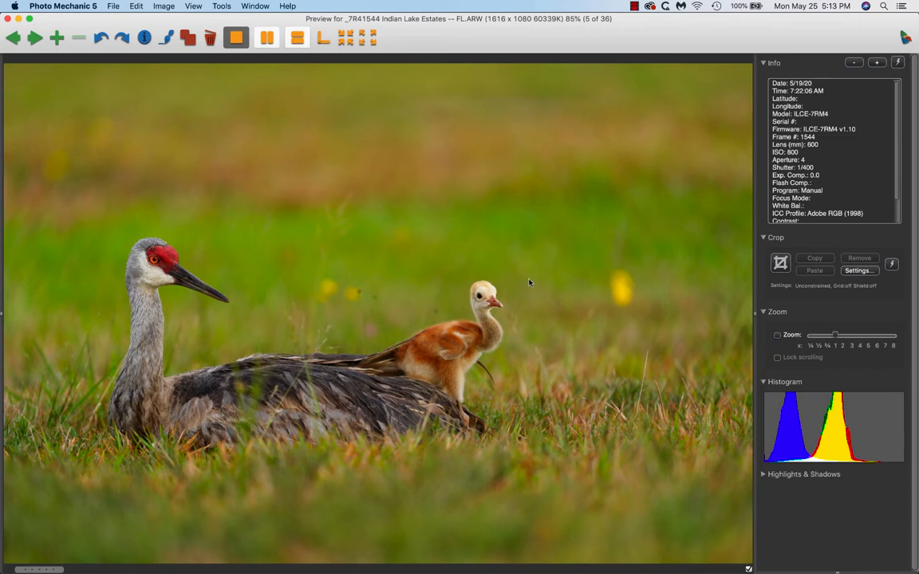
mouse_move(190, 297)
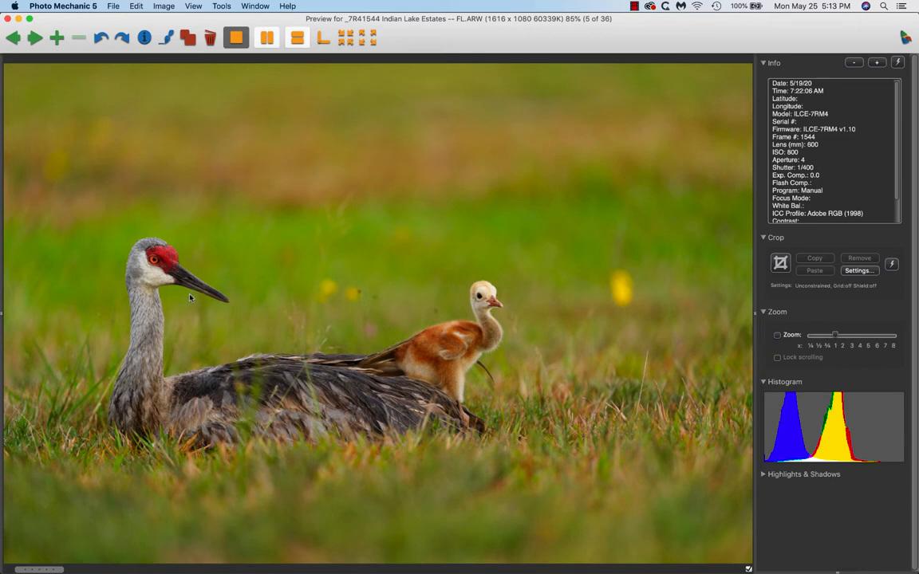
mouse_move(156, 269)
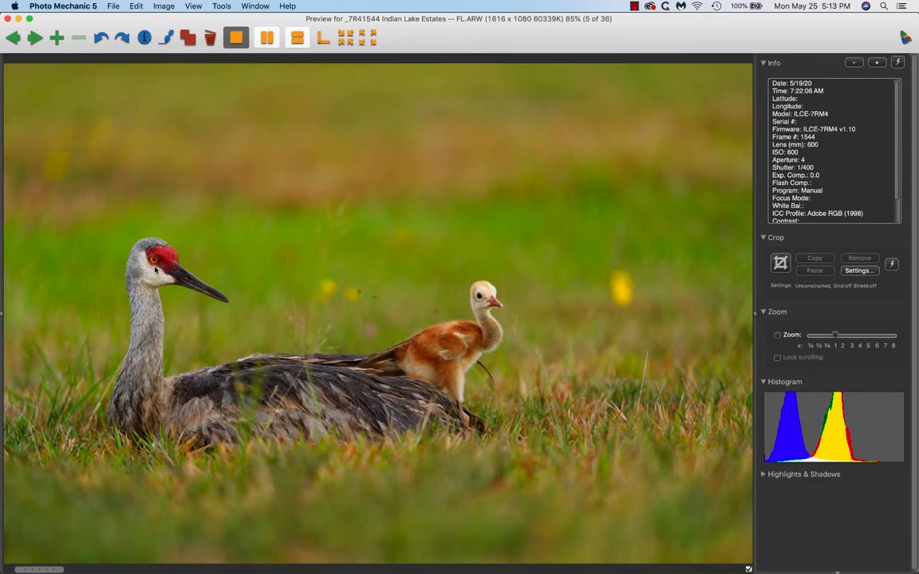
mouse_move(167, 257)
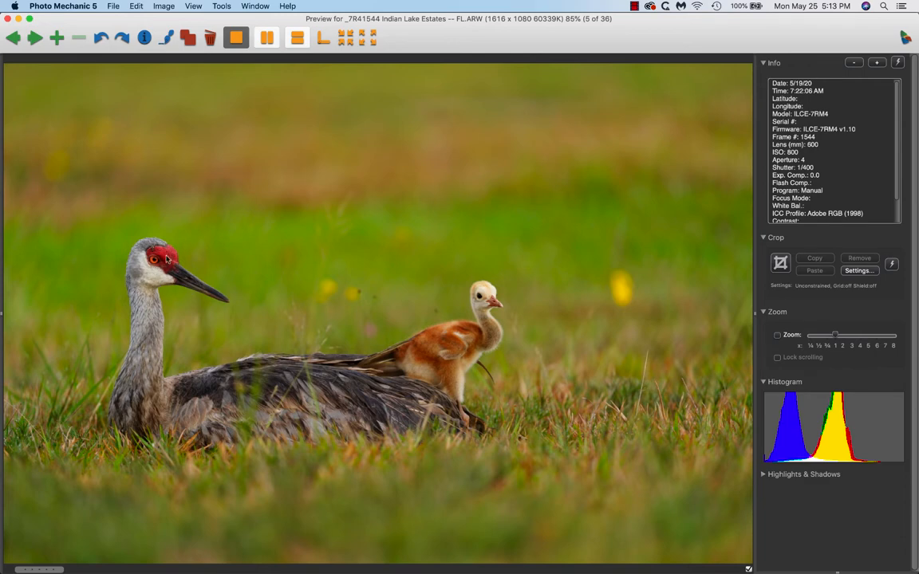
mouse_move(259, 539)
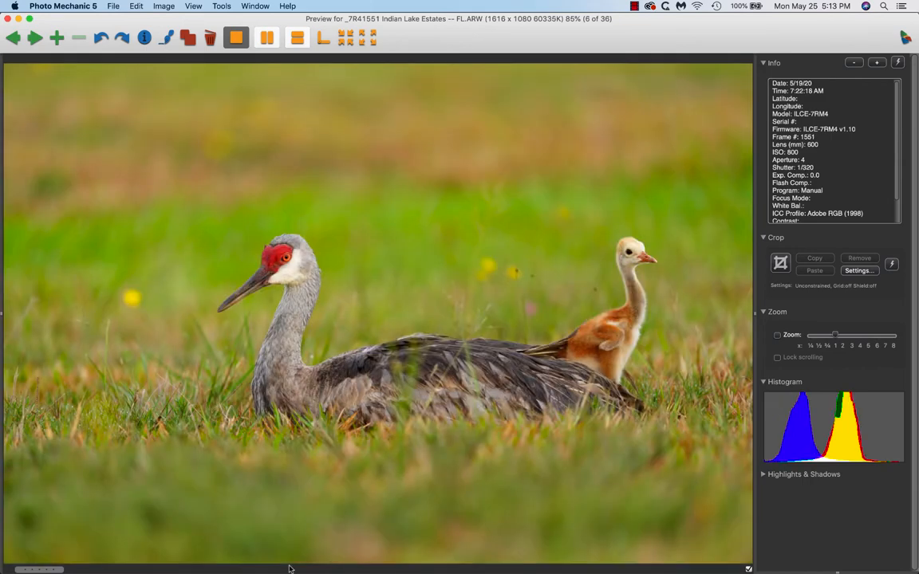
- Step back, then forward to image 7, the forward-facing adult with chick behind
click(14, 37)
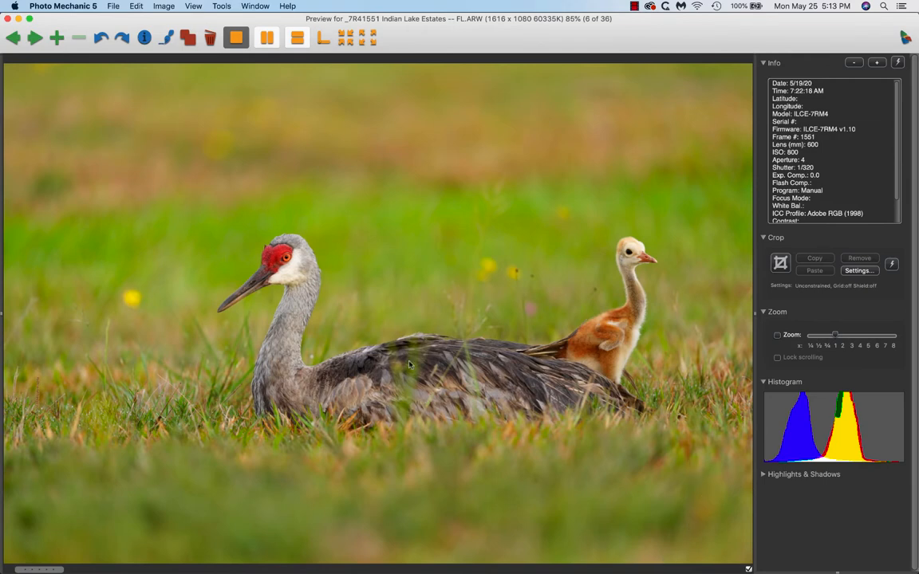
mouse_move(699, 271)
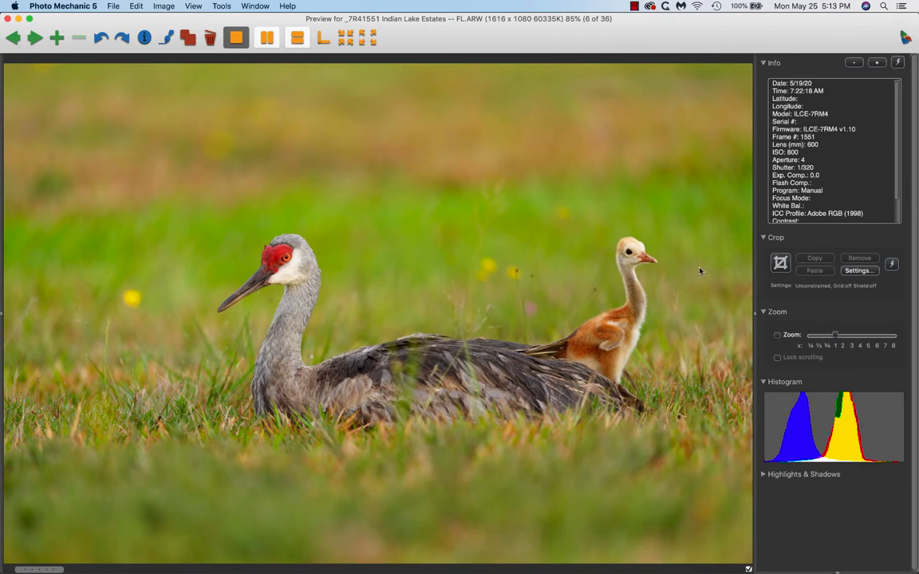
mouse_move(467, 266)
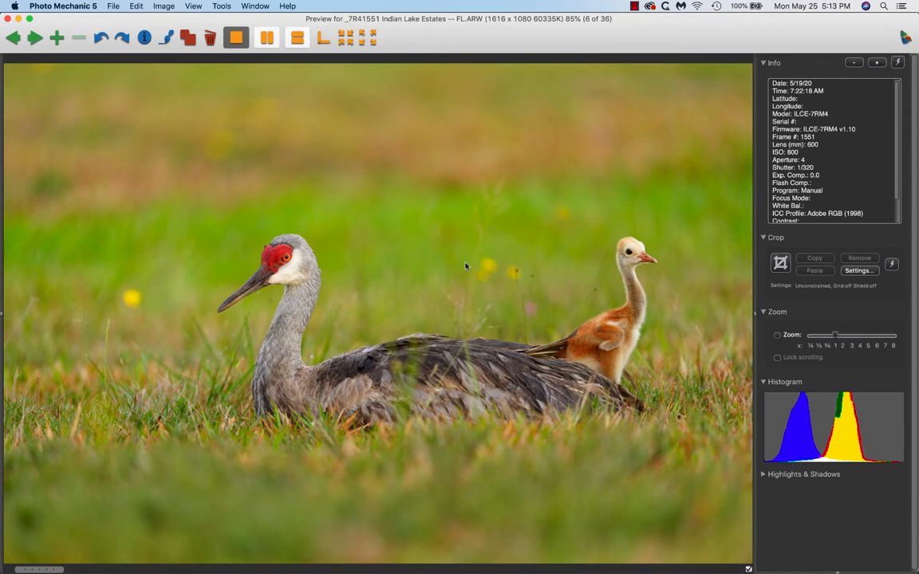
mouse_move(478, 339)
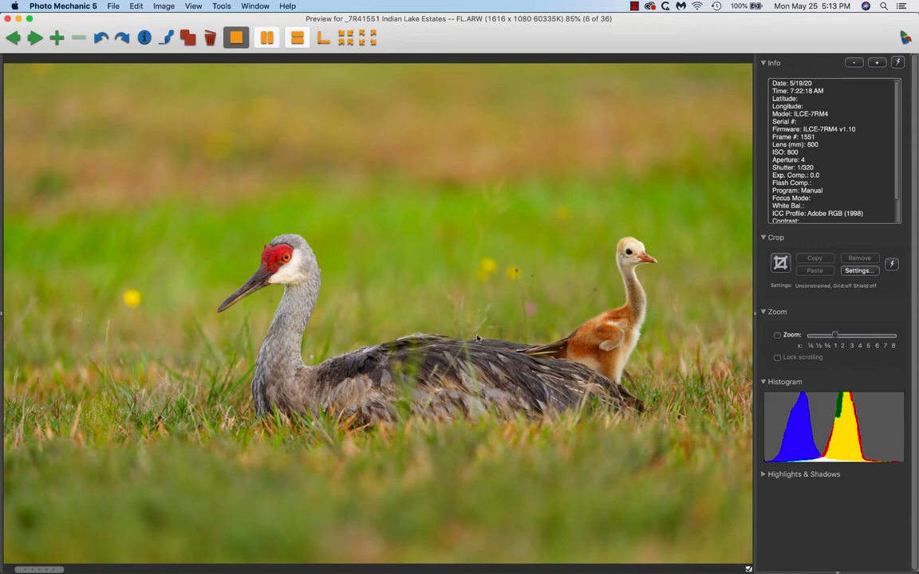
click(35, 37)
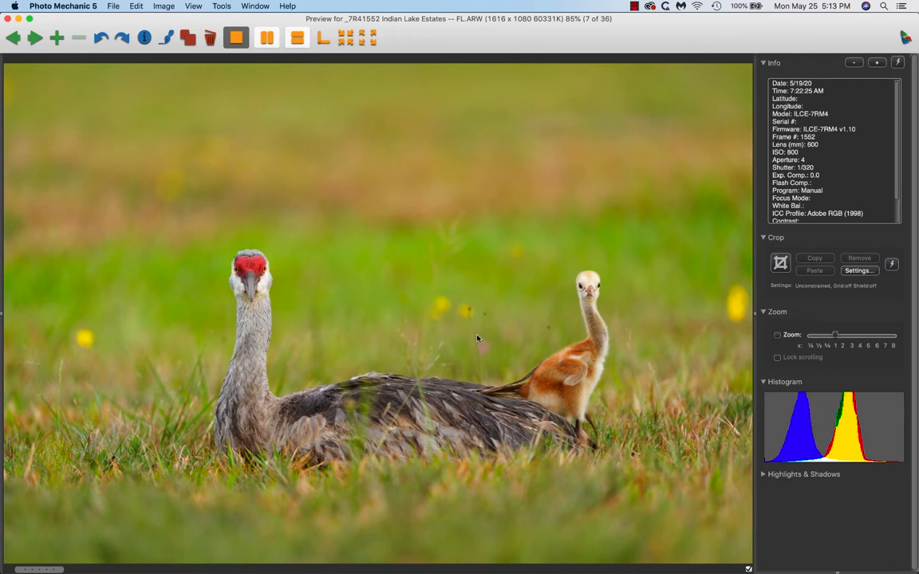
mouse_move(724, 290)
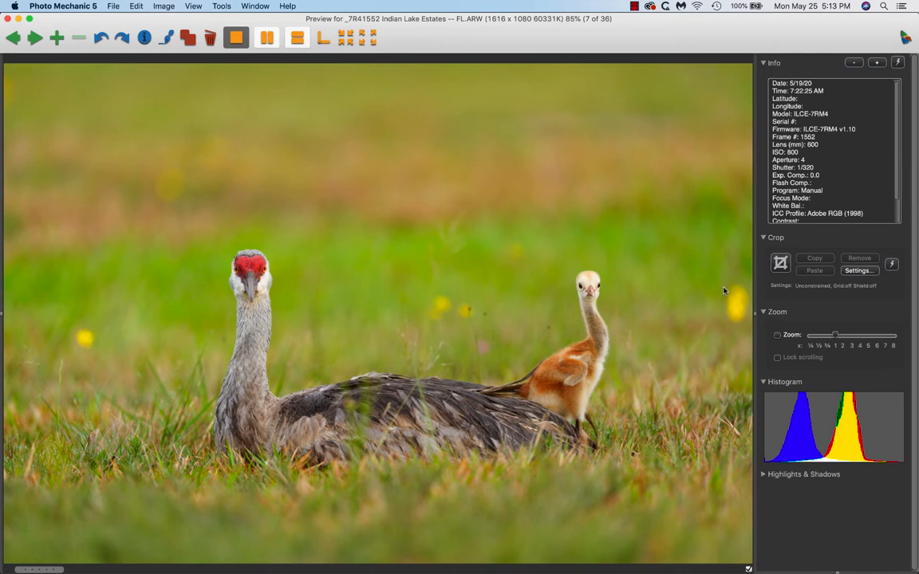
mouse_move(709, 299)
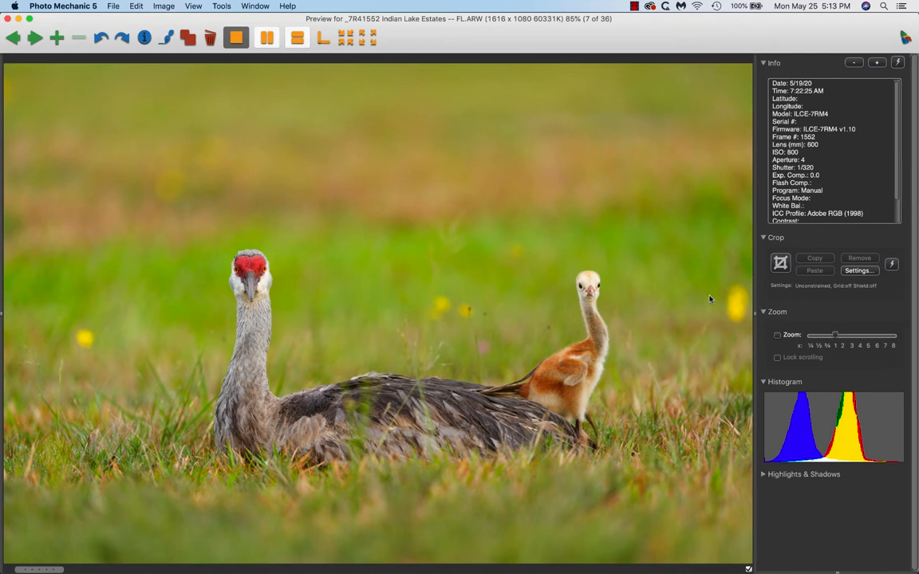
mouse_move(54, 309)
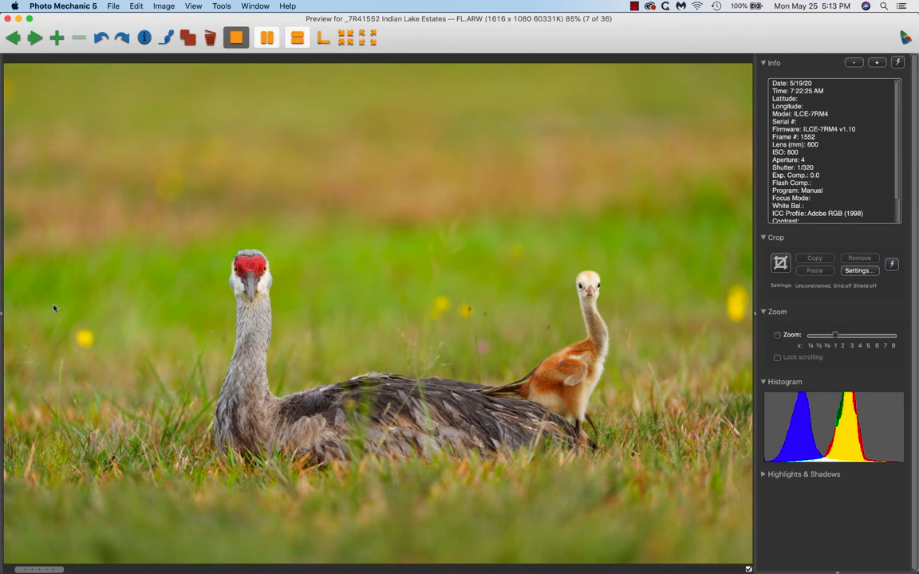
mouse_move(750, 271)
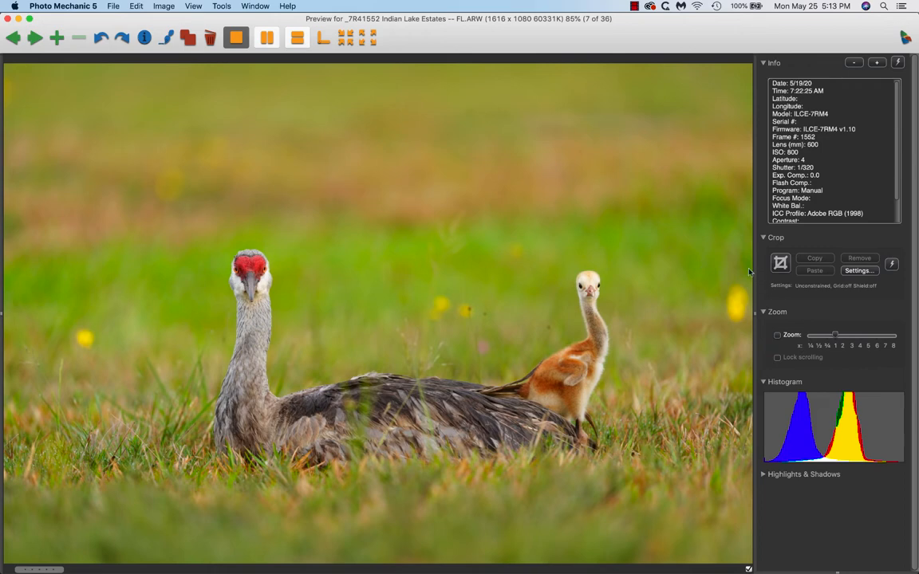
mouse_move(740, 277)
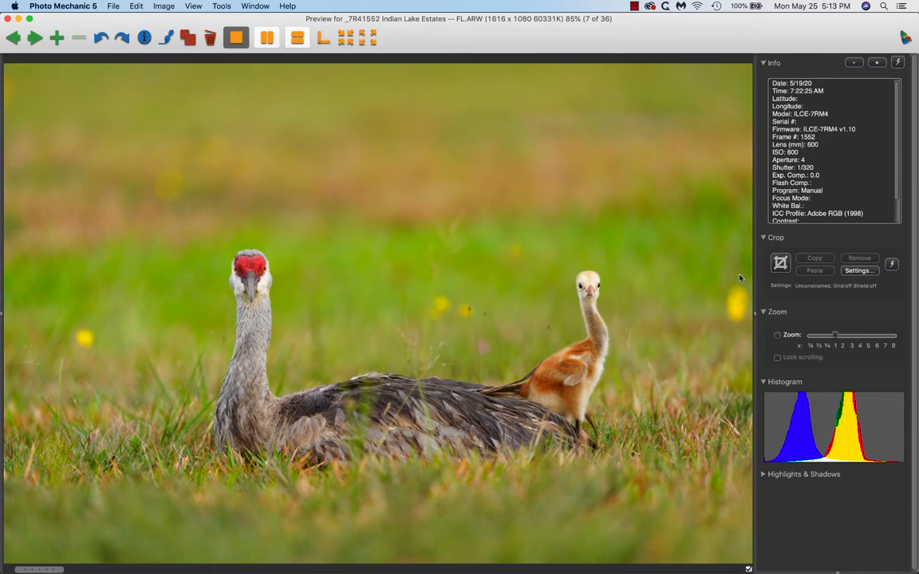
mouse_move(726, 321)
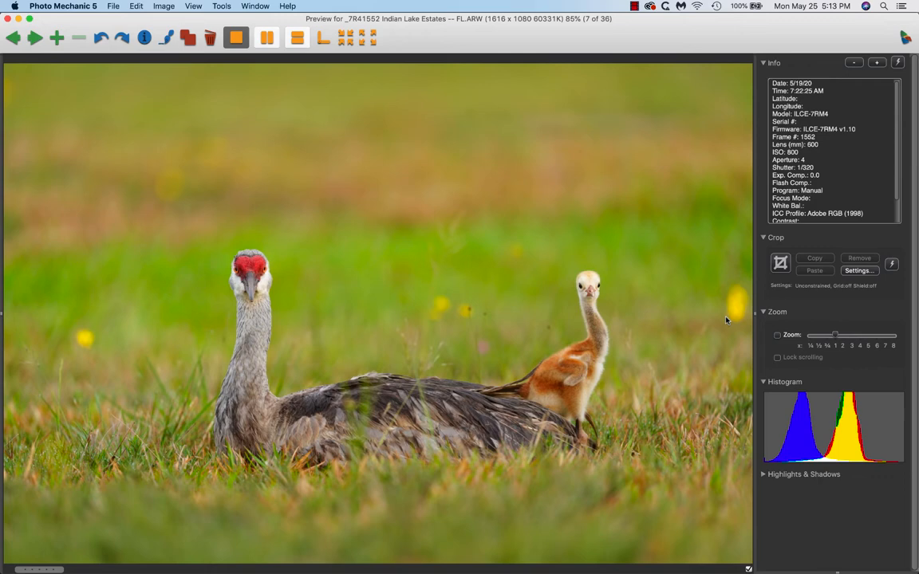
mouse_move(721, 367)
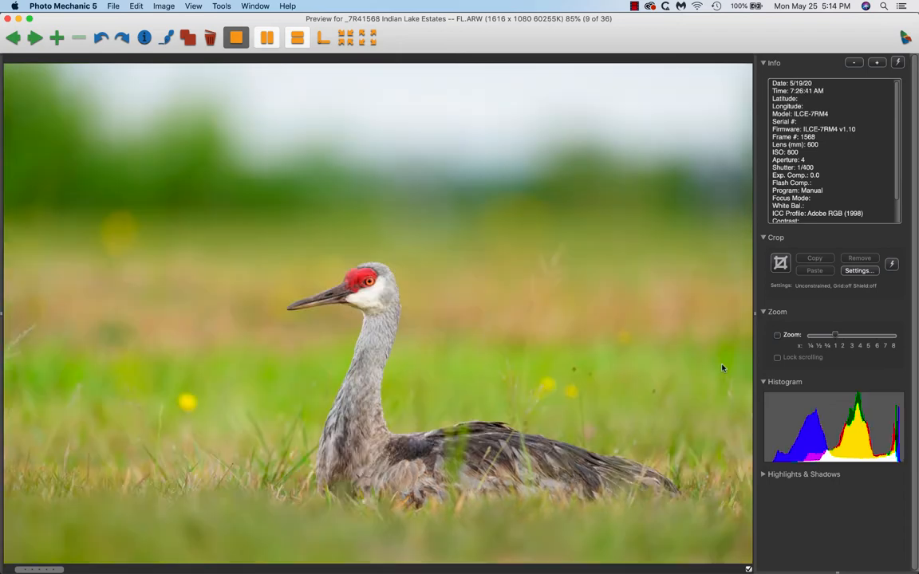
- Toggle between images 8 and 9, resting on image 9, the lone crane in profile
click(13, 37)
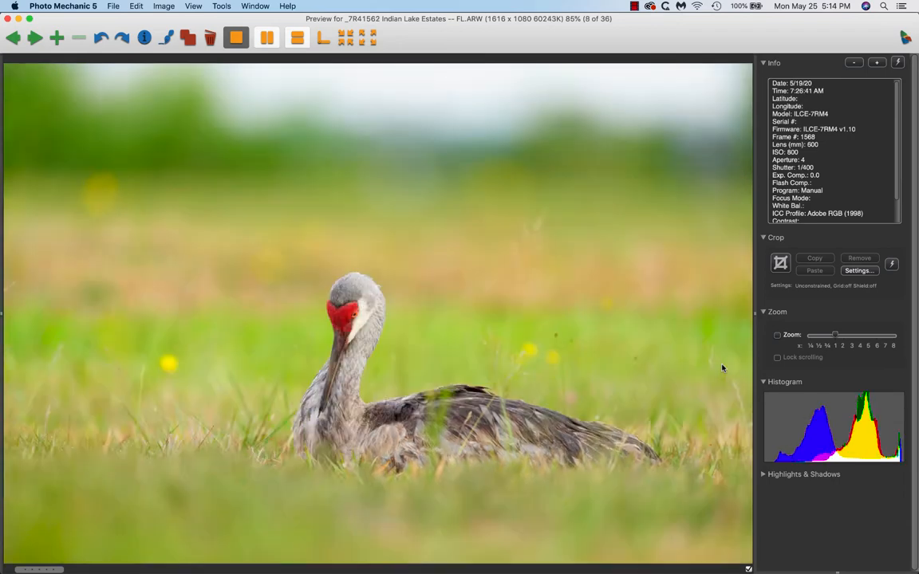
click(35, 38)
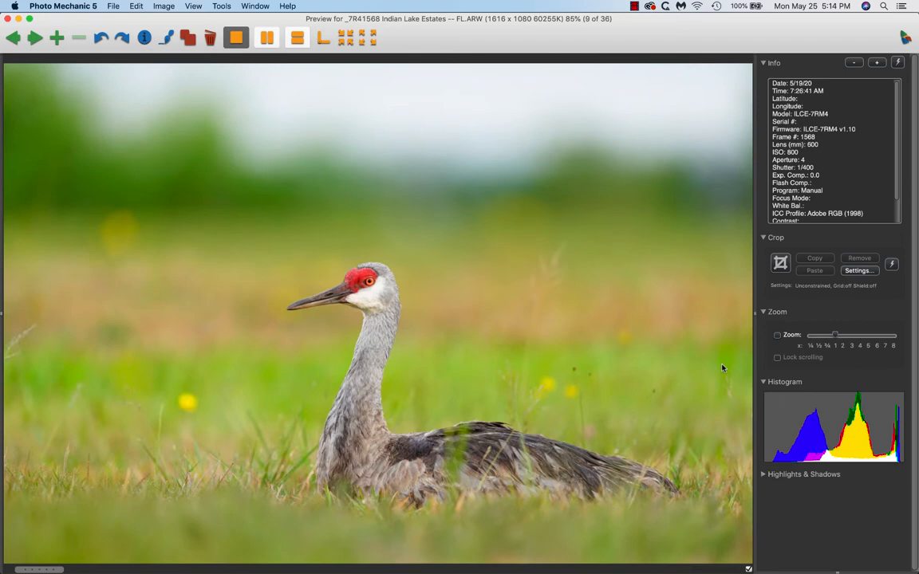
mouse_move(523, 157)
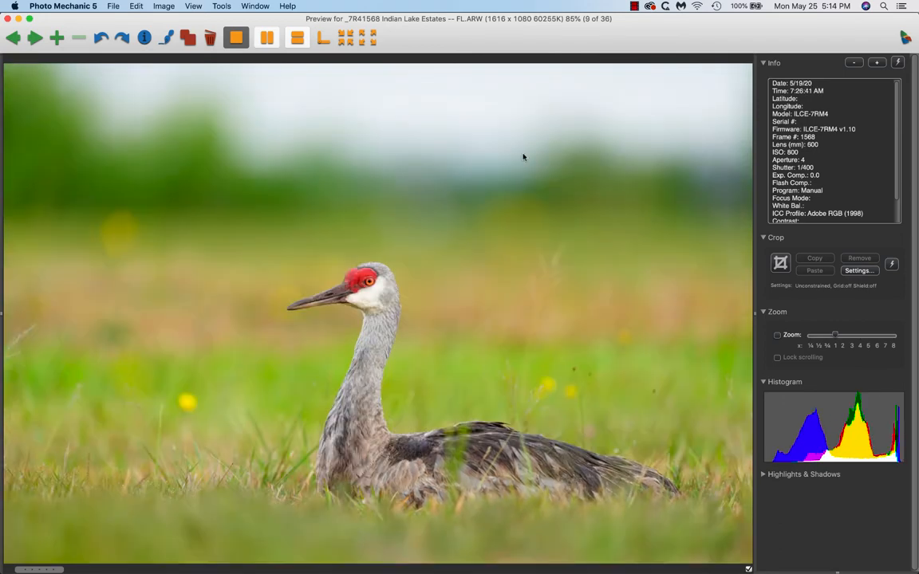
mouse_move(155, 96)
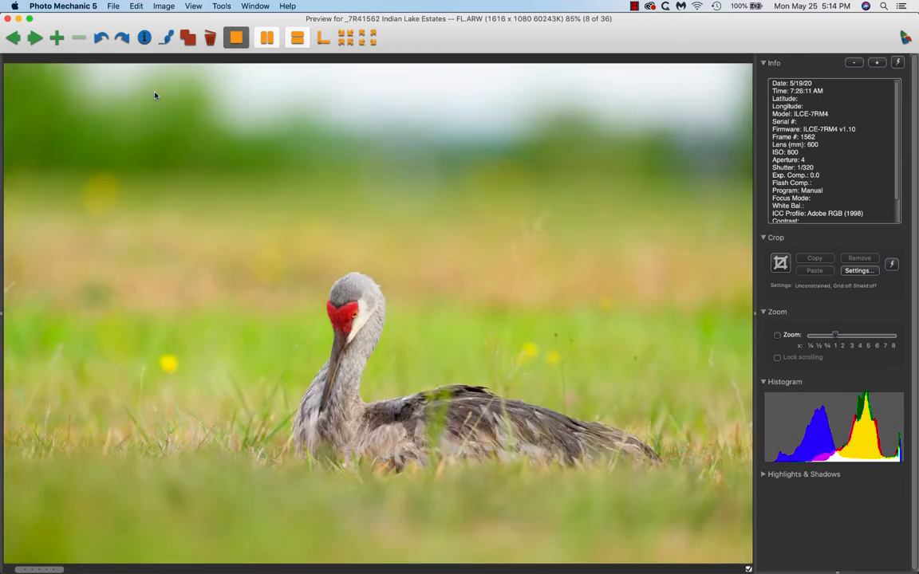
click(36, 38)
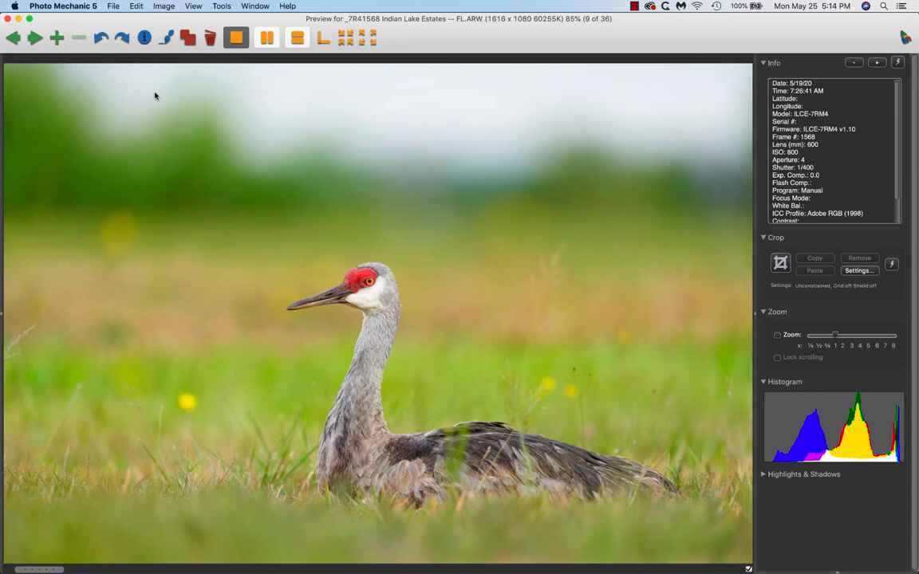
mouse_move(96, 210)
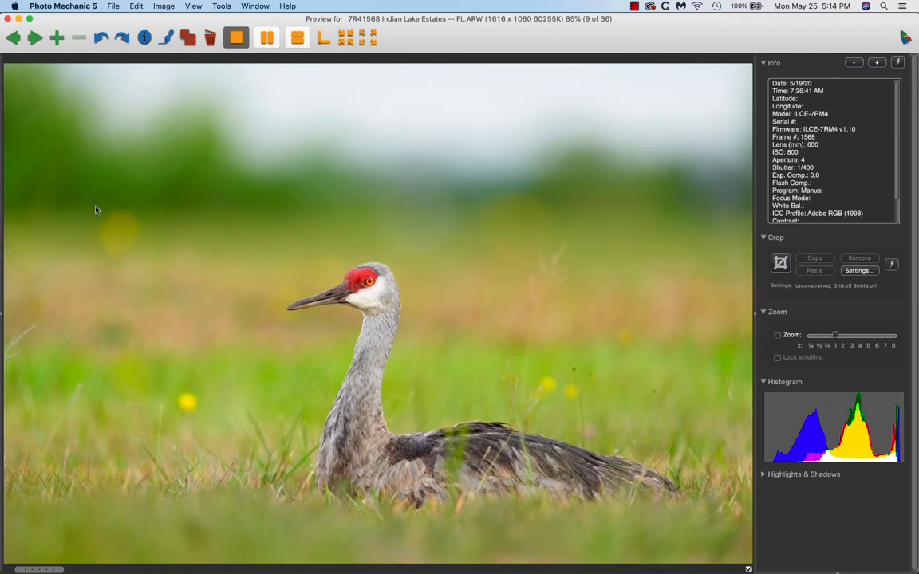
mouse_move(94, 239)
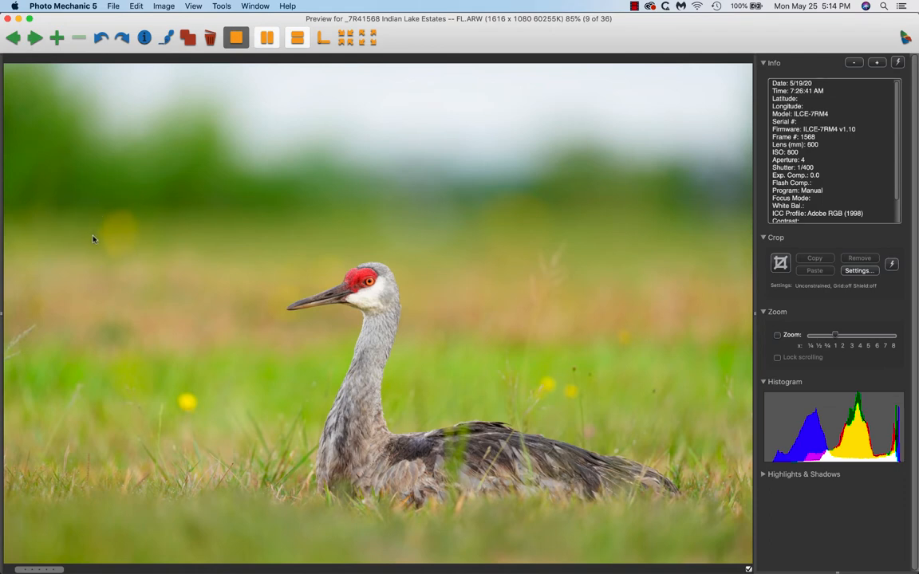
mouse_move(93, 263)
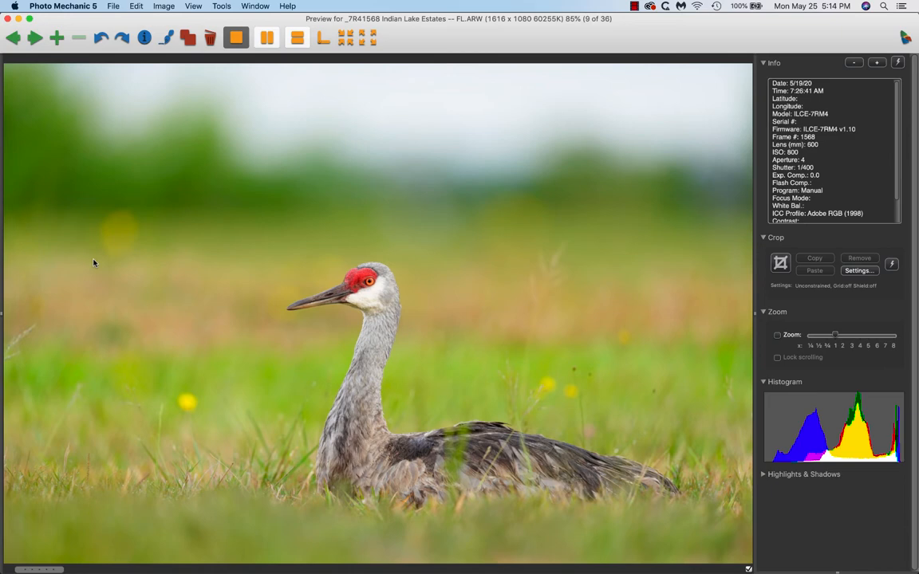
mouse_move(147, 209)
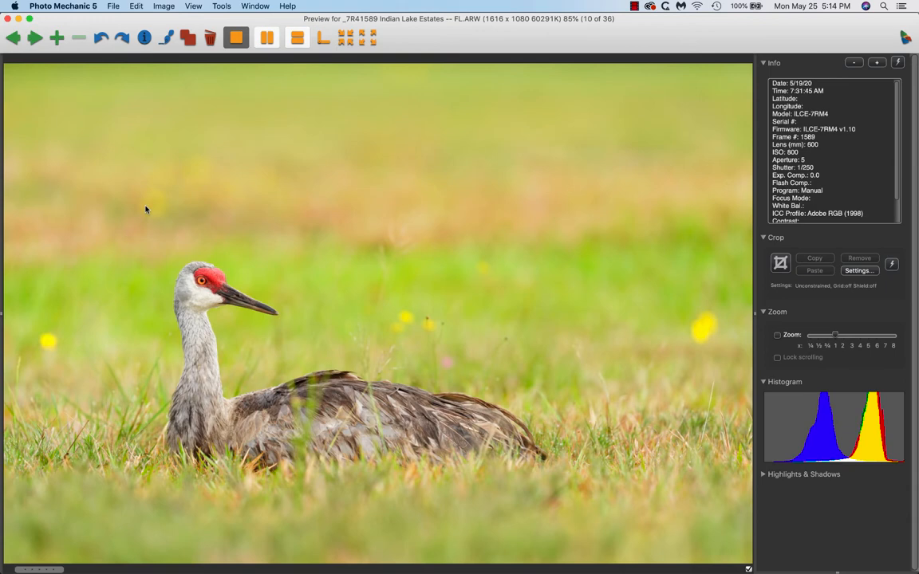
mouse_move(761, 475)
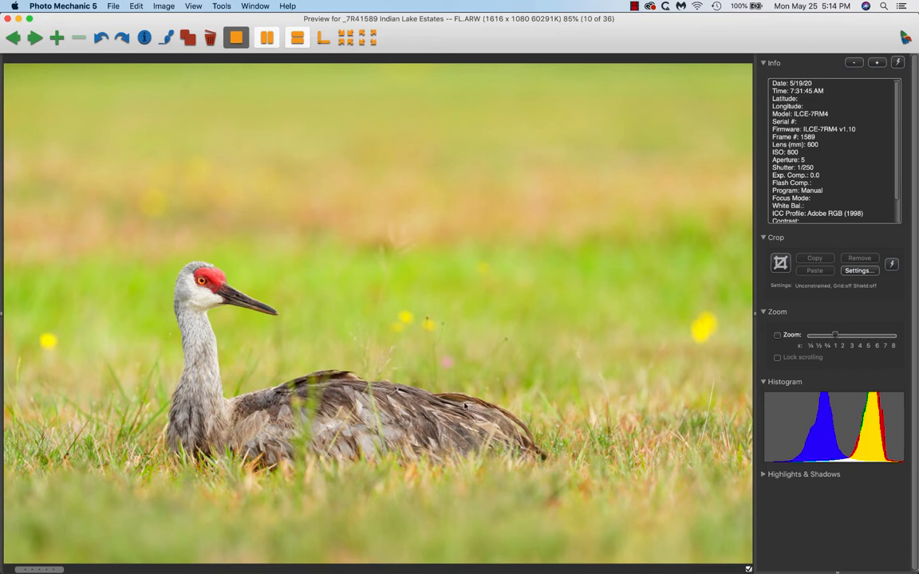
mouse_move(202, 279)
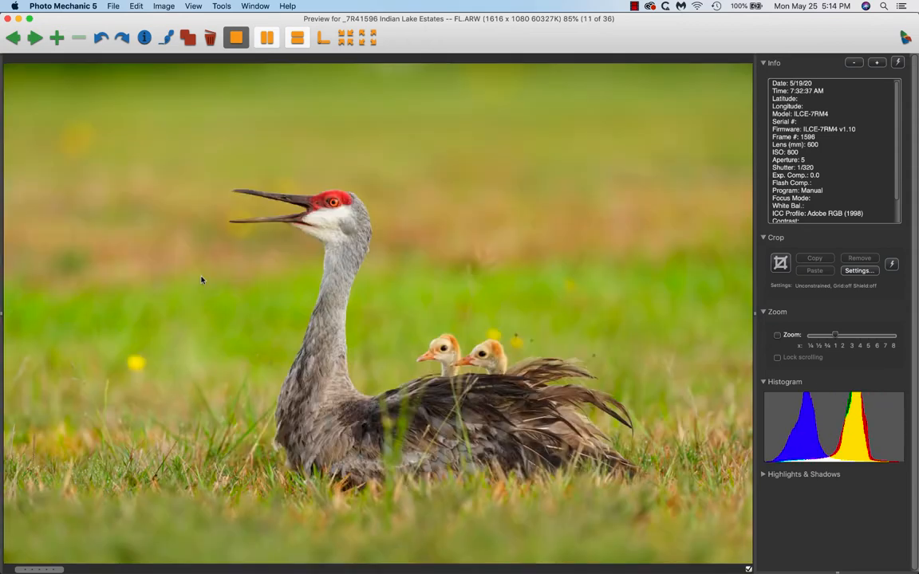
mouse_move(231, 292)
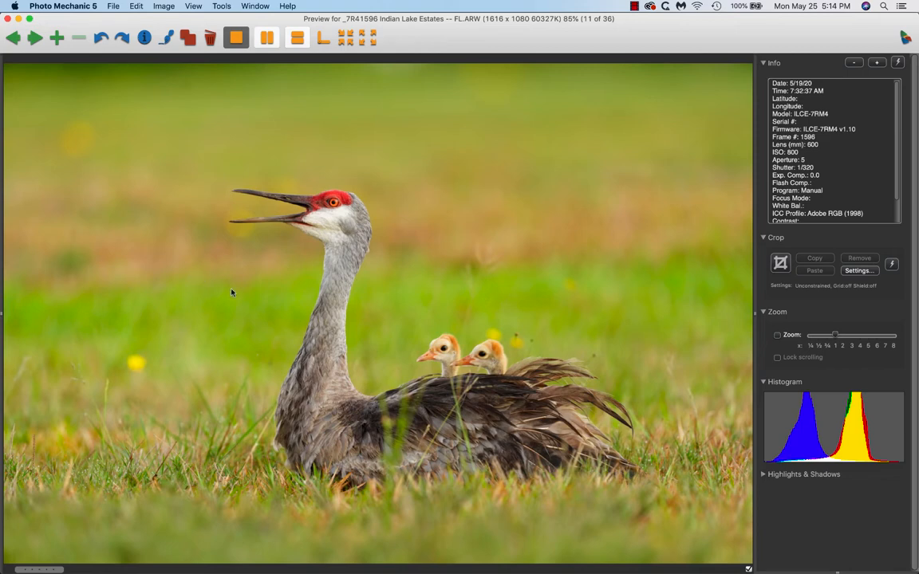
mouse_move(487, 375)
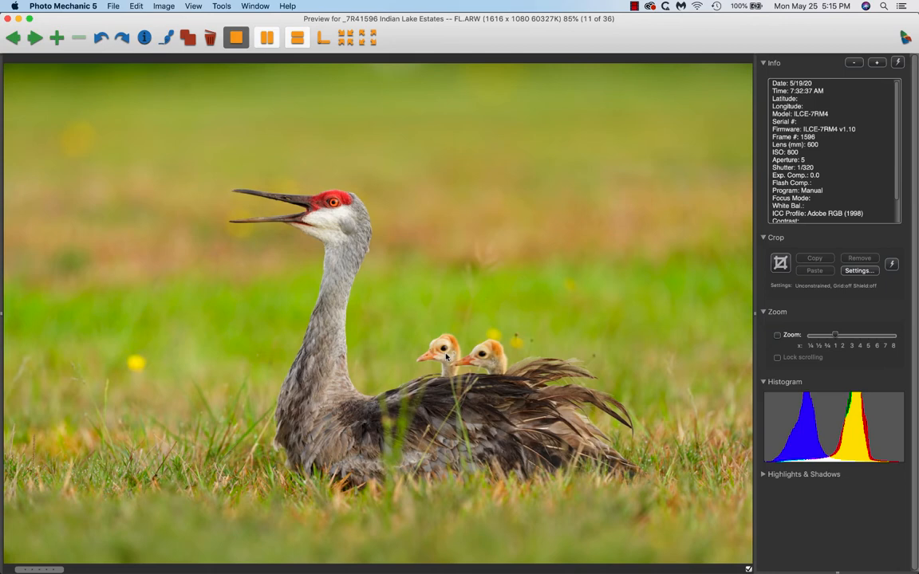
mouse_move(469, 364)
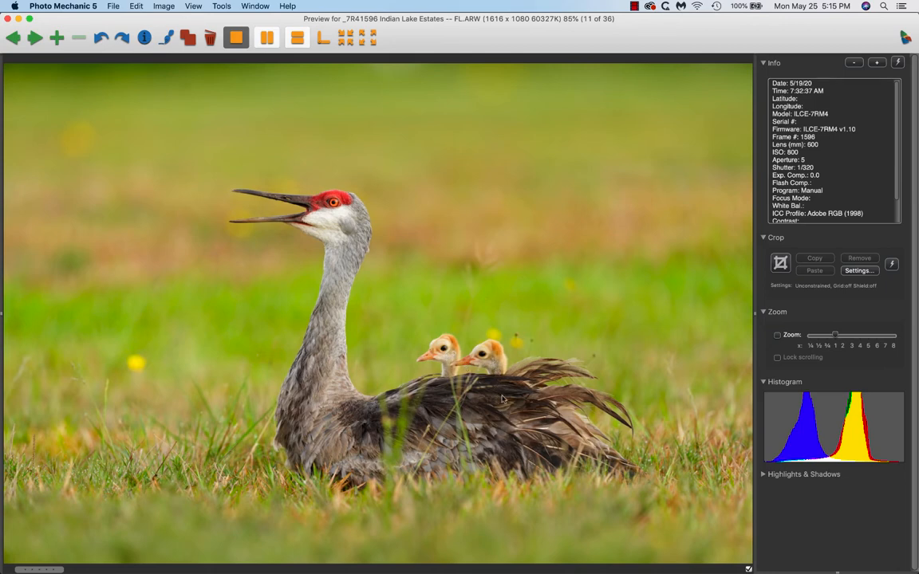
mouse_move(515, 407)
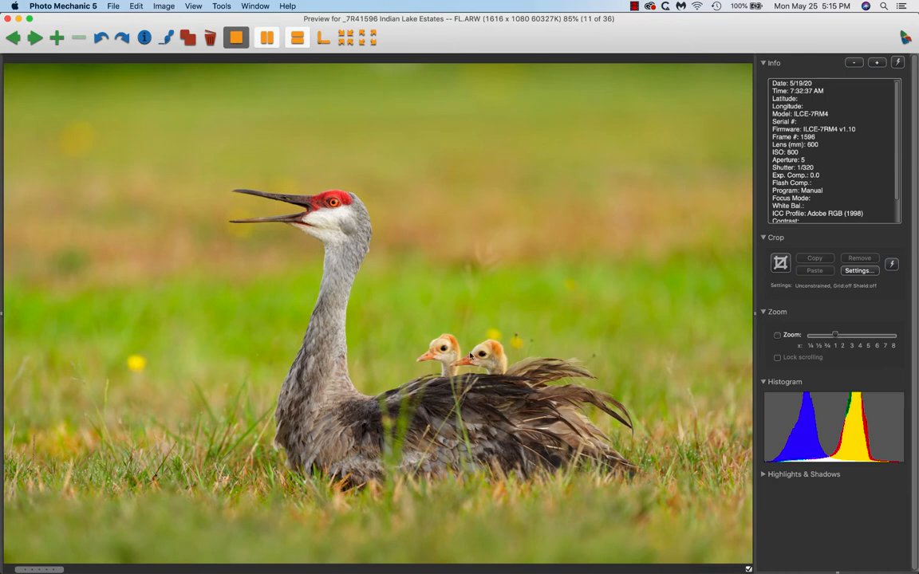
mouse_move(484, 364)
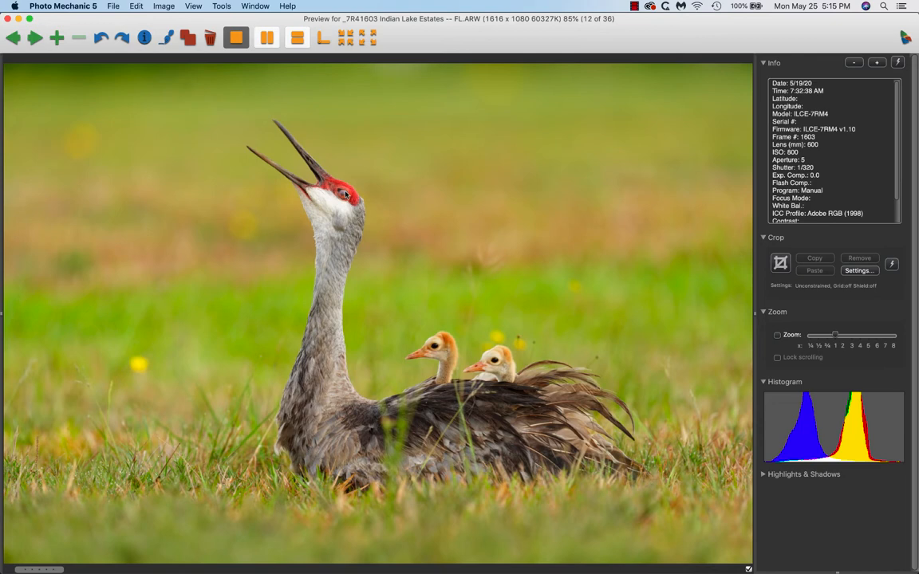
- Toggle repeatedly between images 11 and 12, then reach image 13 with two chicks
click(13, 38)
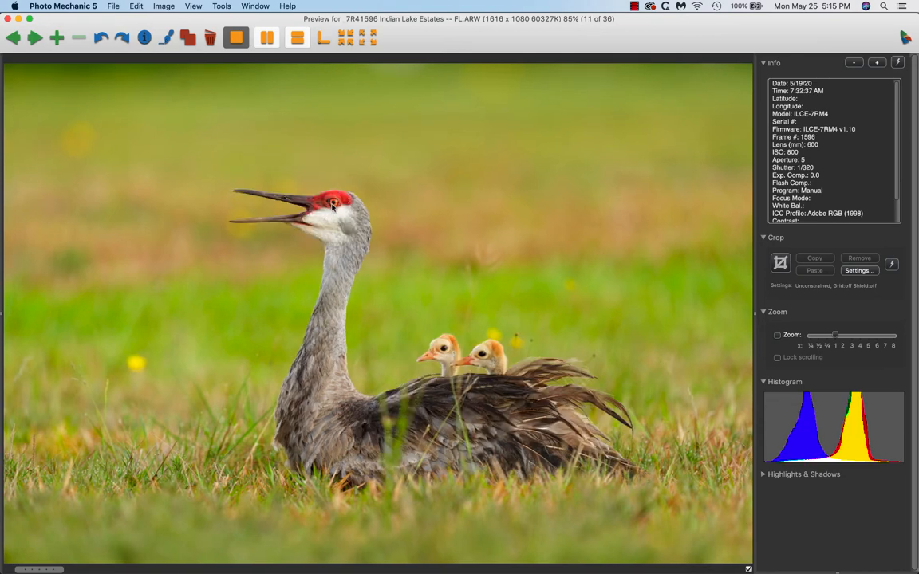
click(35, 38)
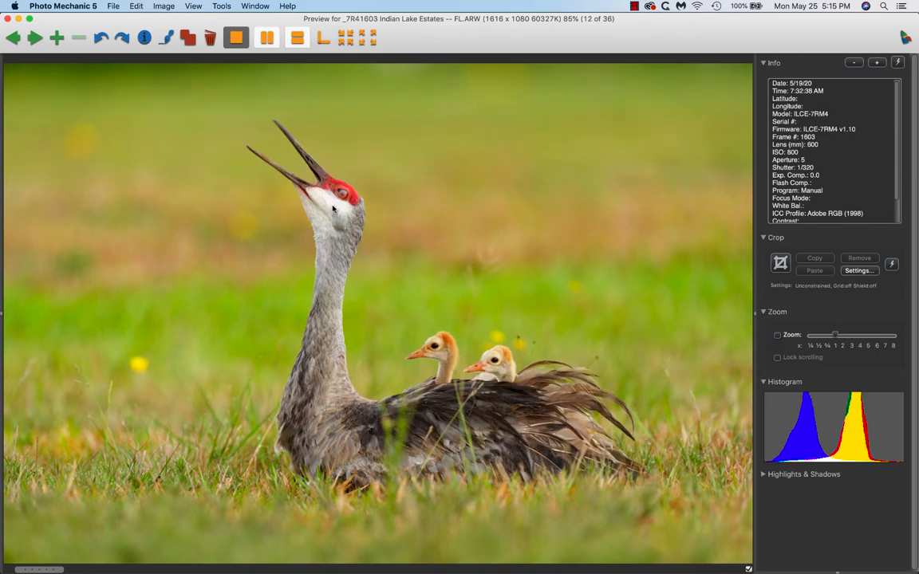
click(12, 37)
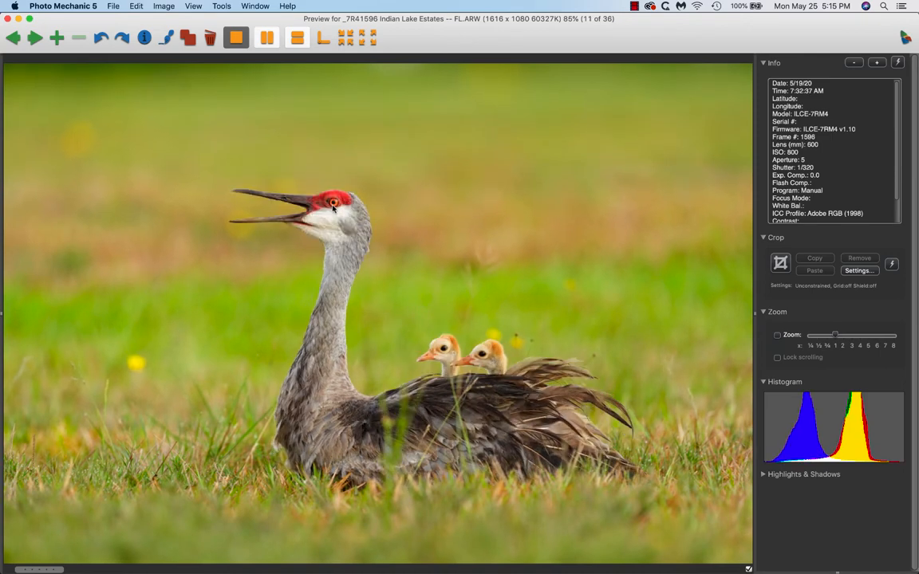
mouse_move(490, 358)
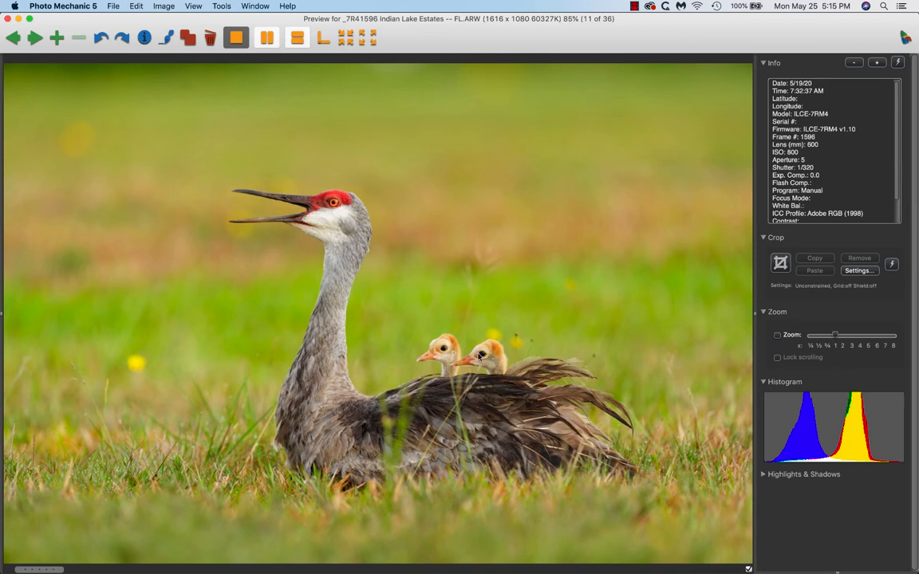
click(36, 38)
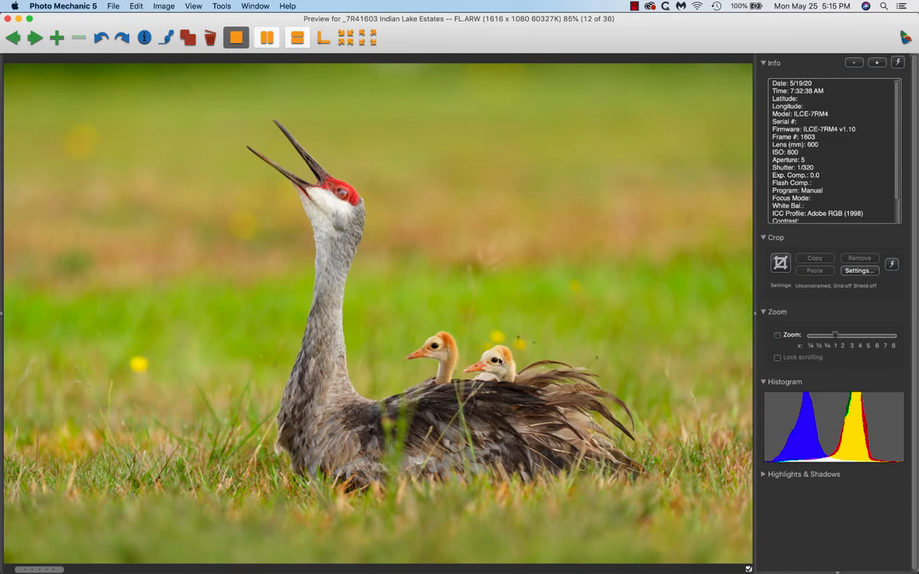
click(14, 38)
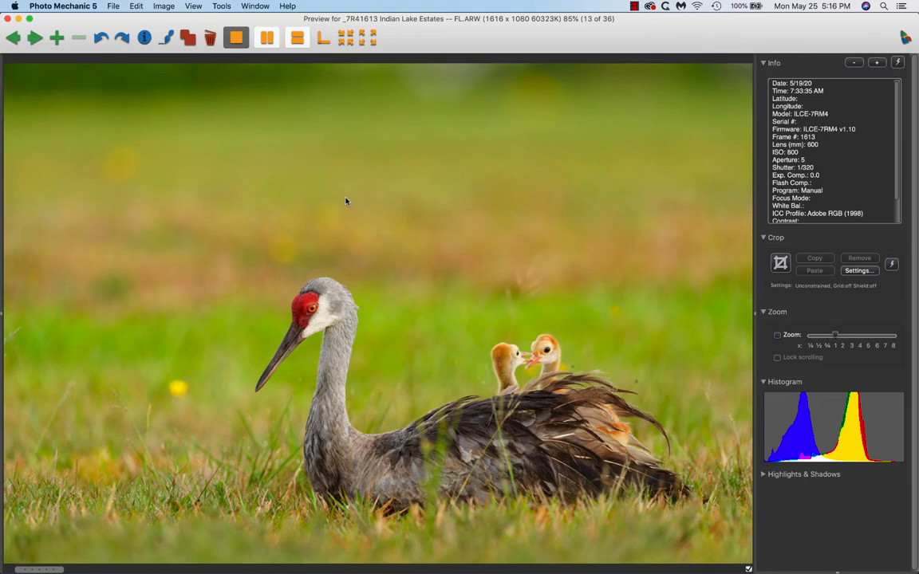
mouse_move(627, 442)
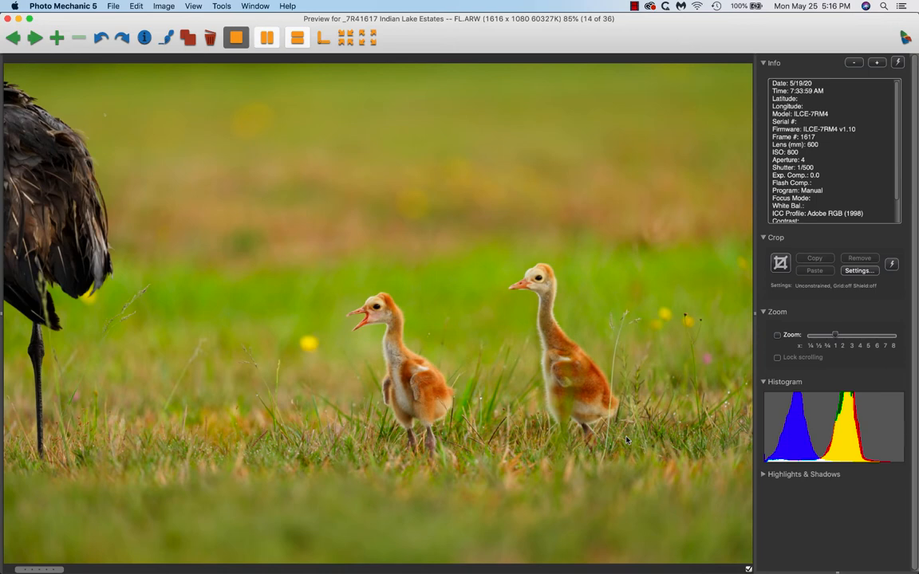
mouse_move(154, 208)
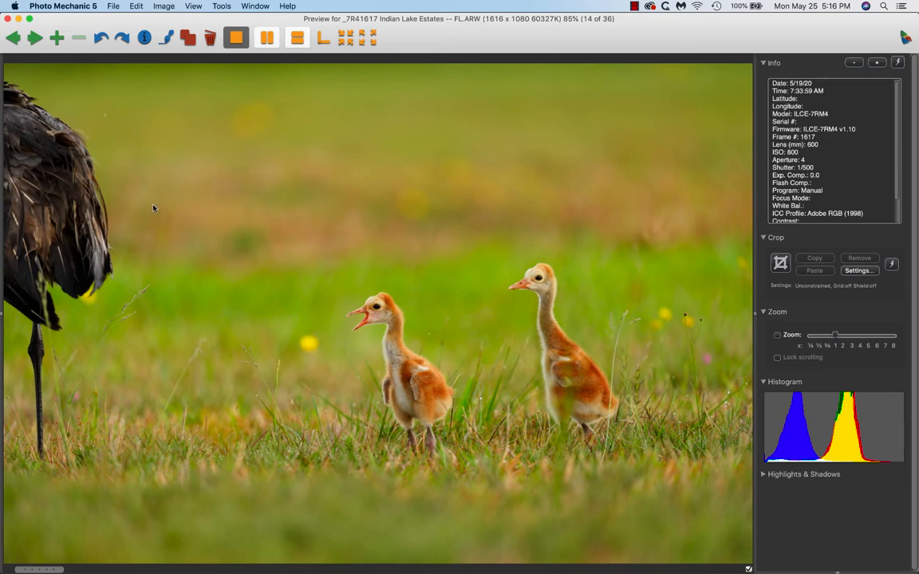
mouse_move(163, 153)
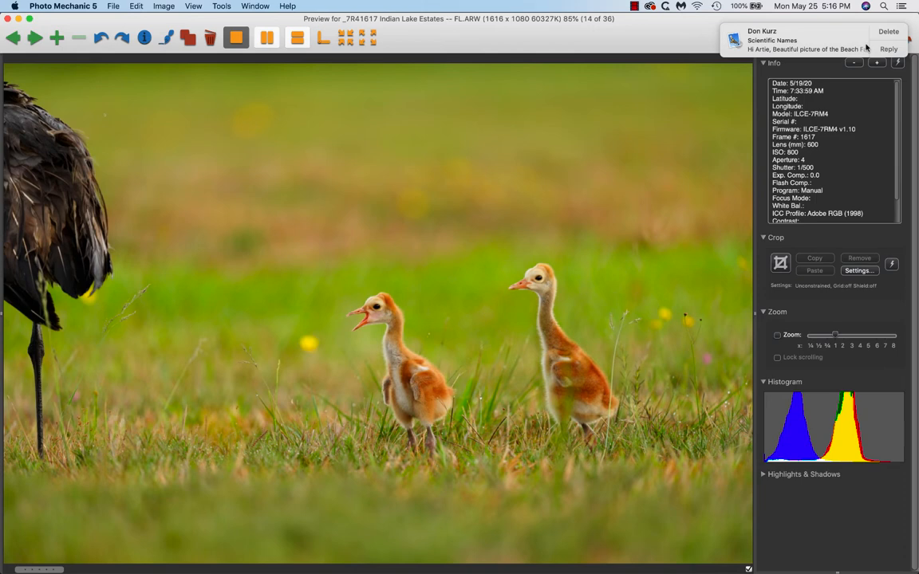
mouse_move(866, 48)
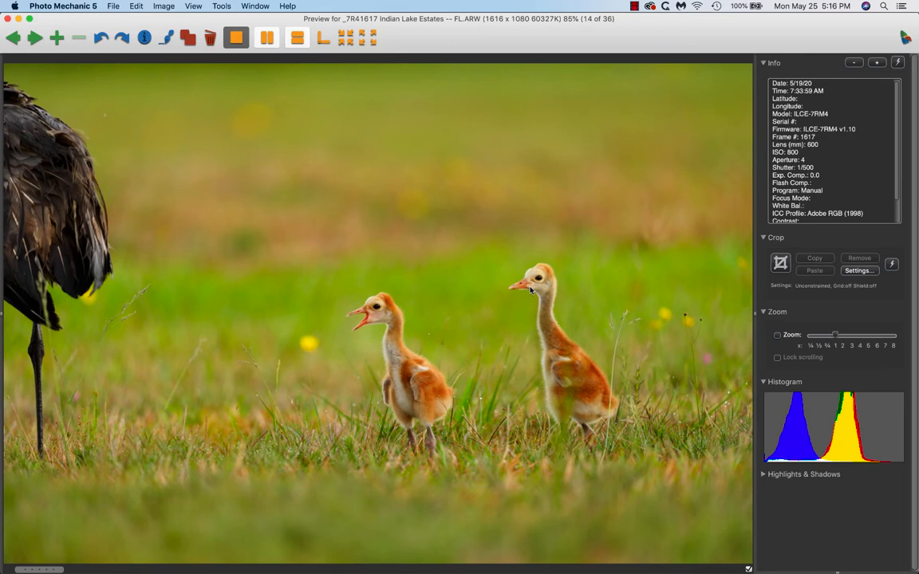
mouse_move(821, 42)
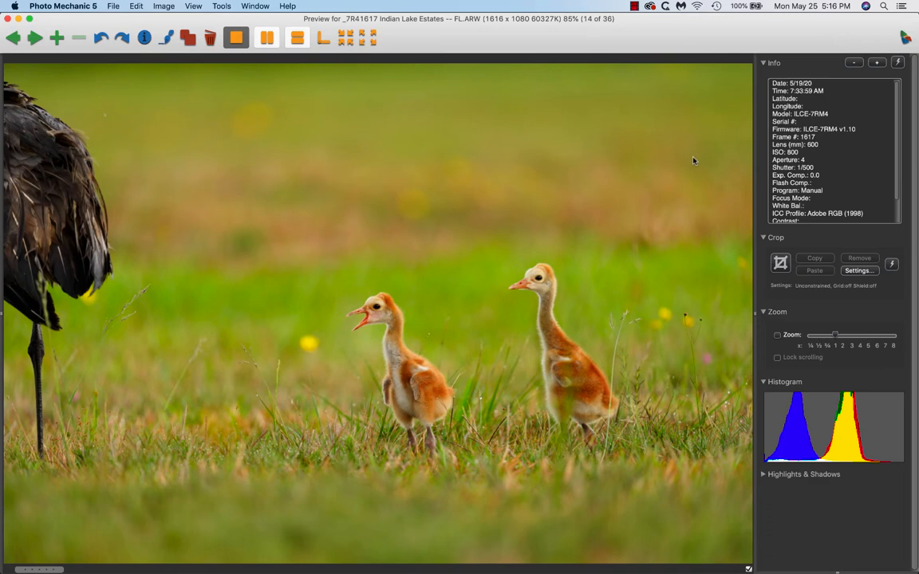
mouse_move(769, 427)
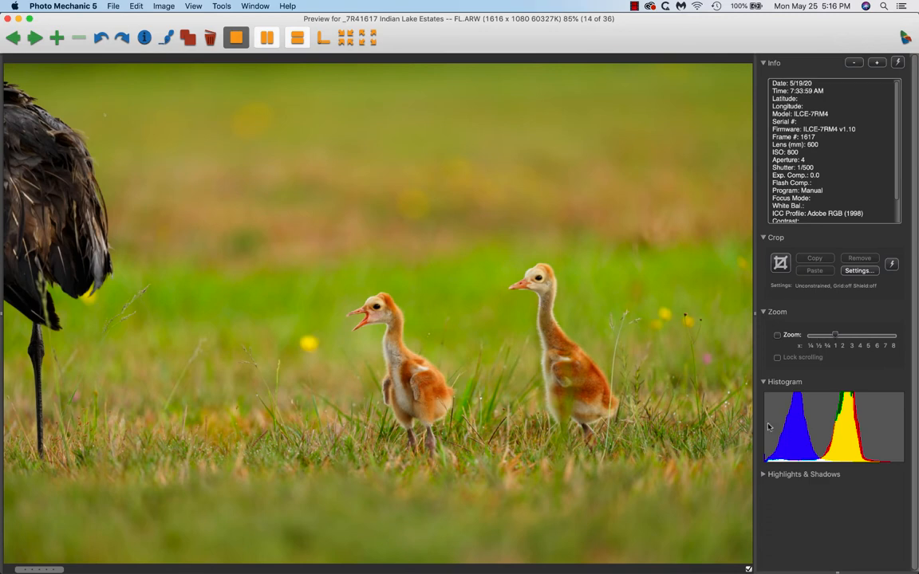
mouse_move(882, 469)
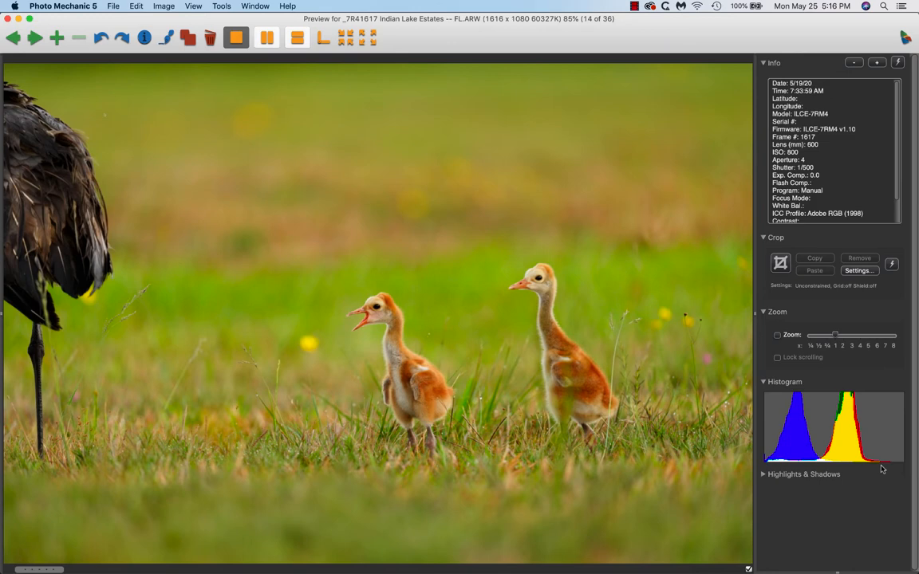
- Move past image 14 to image 15, the fluffy chick beside a feeding crane
click(36, 37)
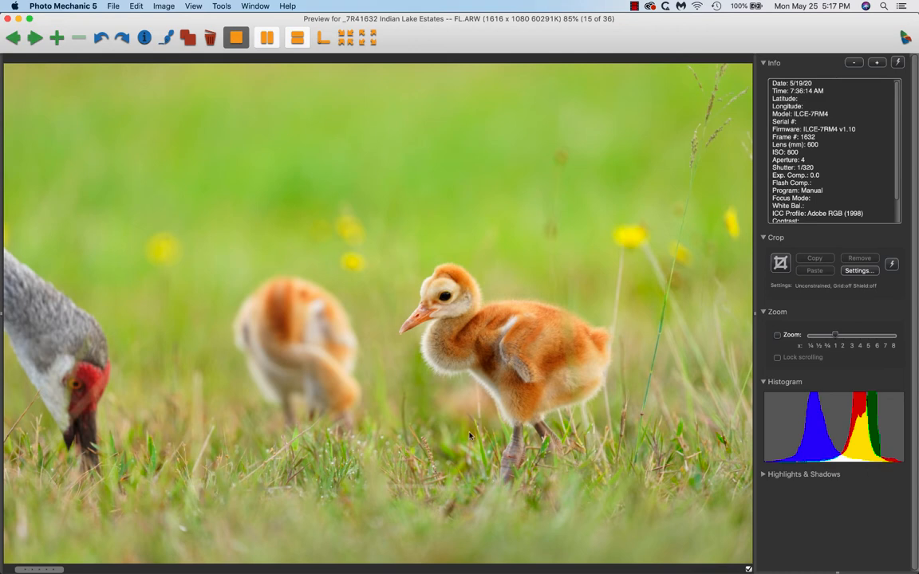
mouse_move(492, 405)
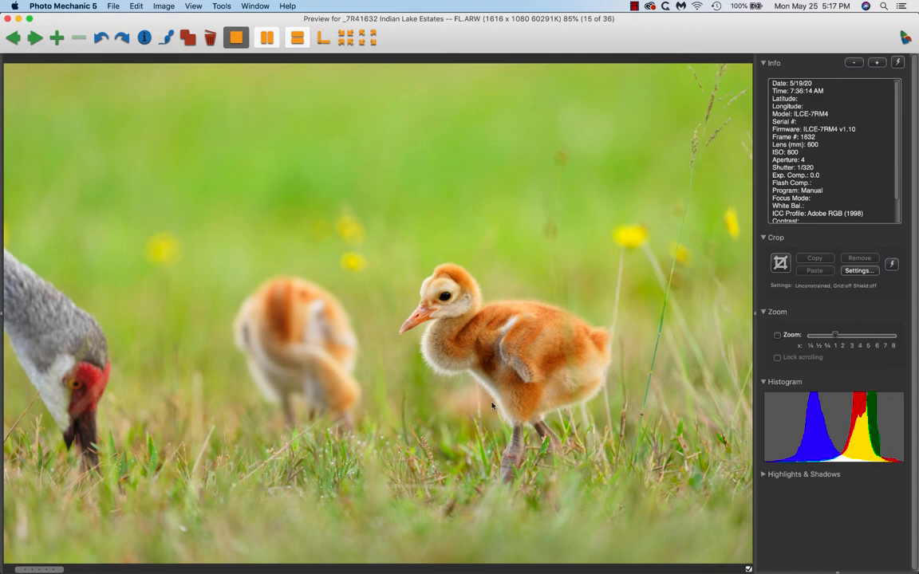
- Step through images 16 and 17 to image 18, the upright standing chick
click(35, 37)
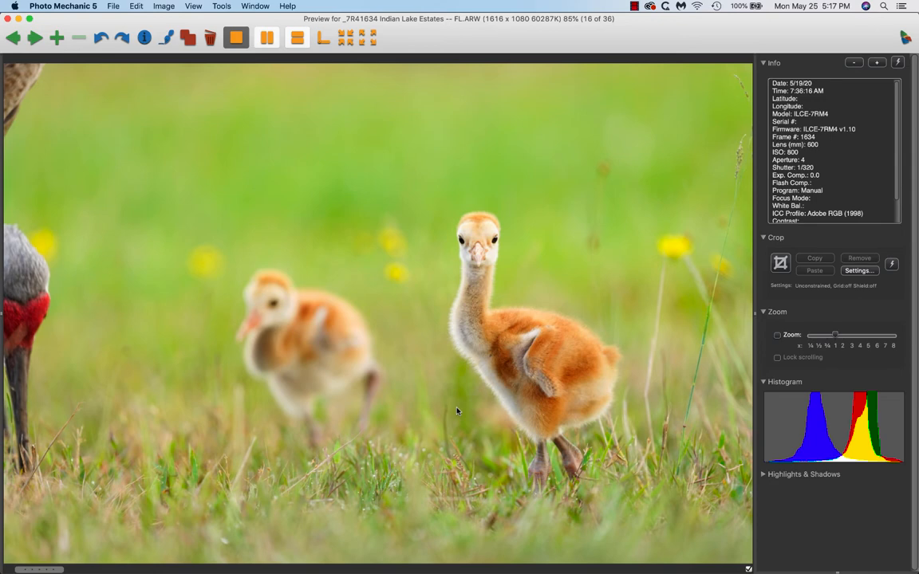
mouse_move(526, 396)
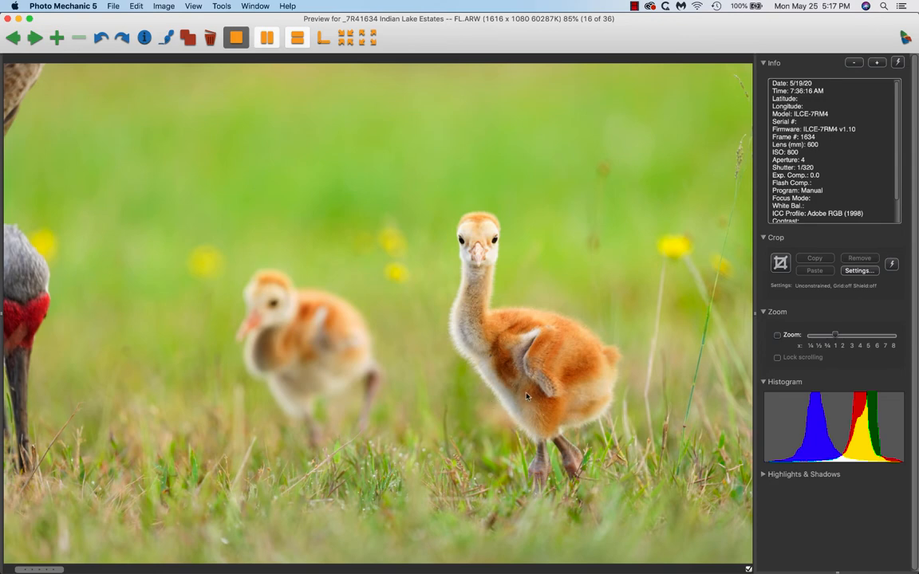
mouse_move(565, 278)
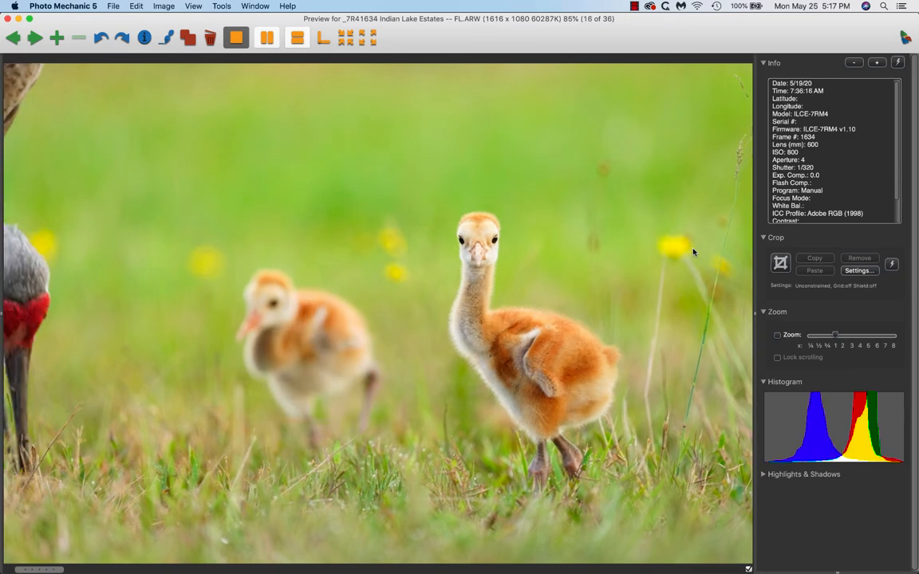
click(35, 37)
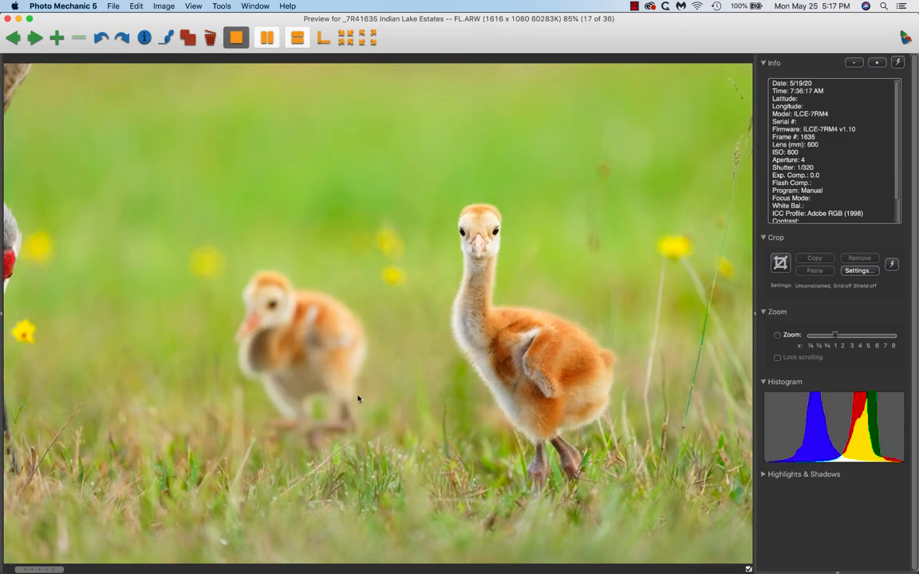
mouse_move(230, 389)
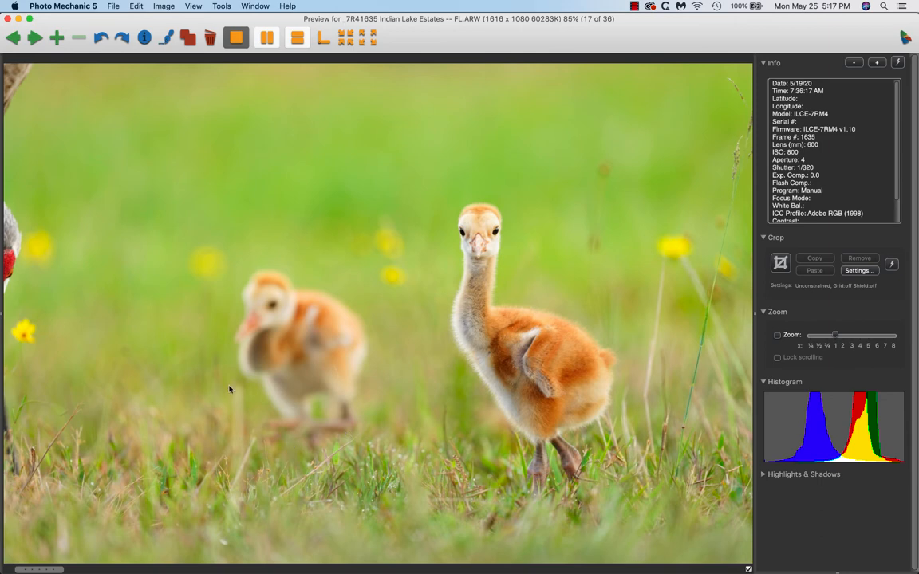
mouse_move(252, 417)
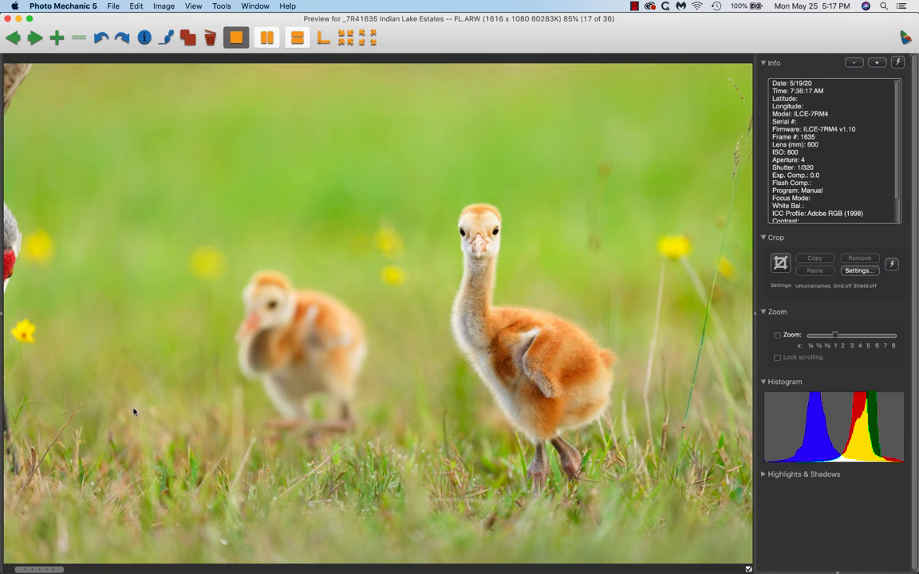
click(35, 38)
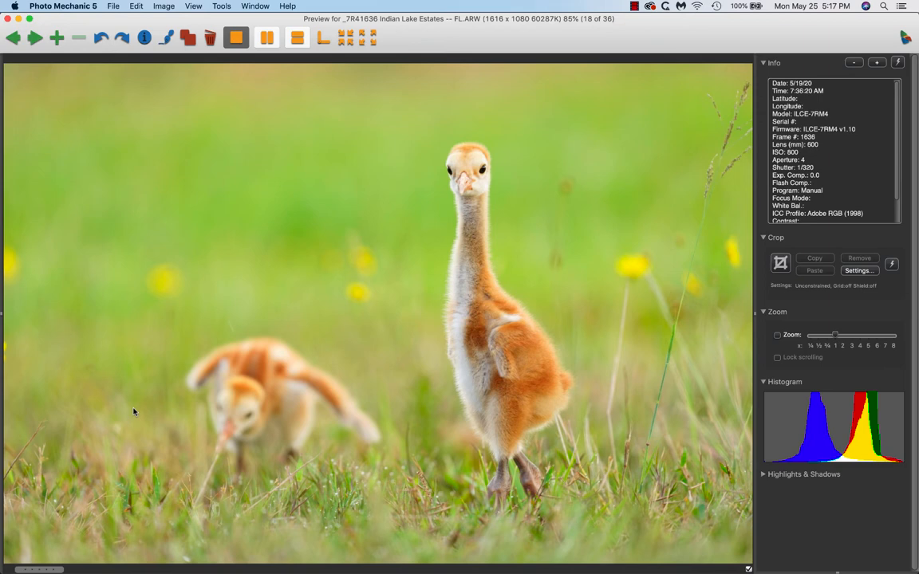
mouse_move(241, 254)
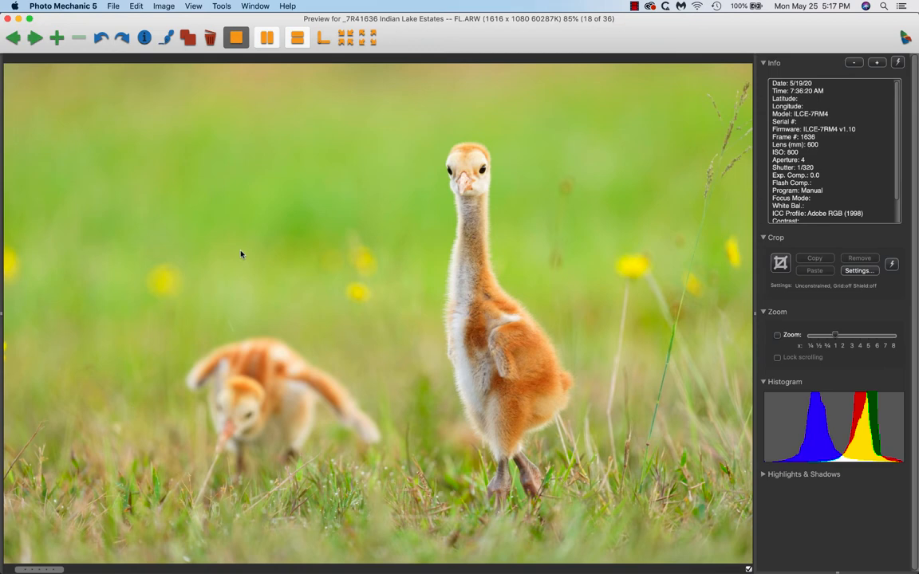
mouse_move(473, 172)
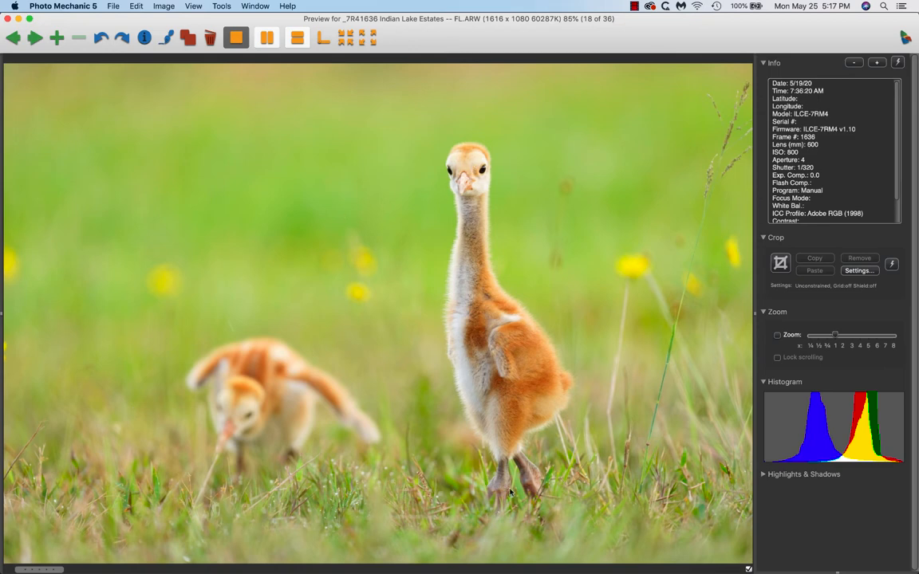
mouse_move(465, 571)
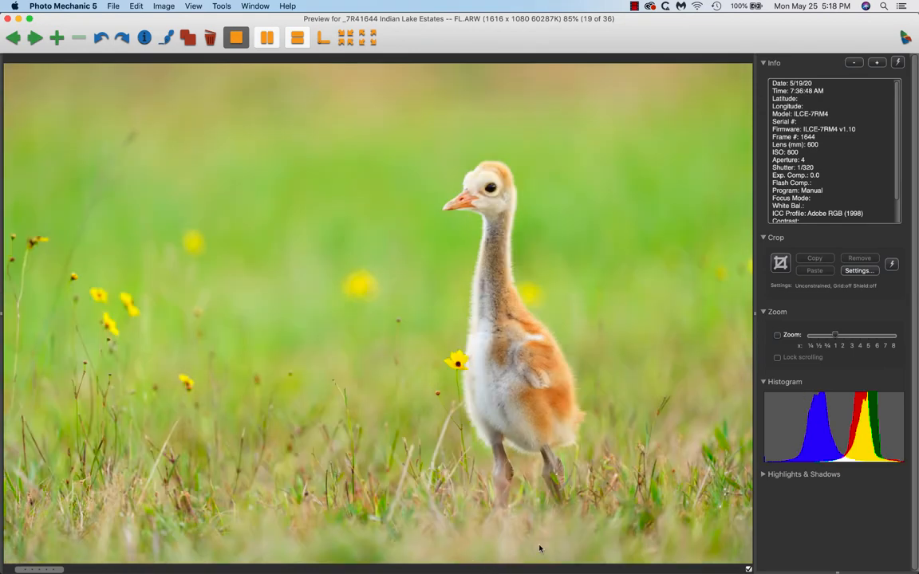
mouse_move(570, 506)
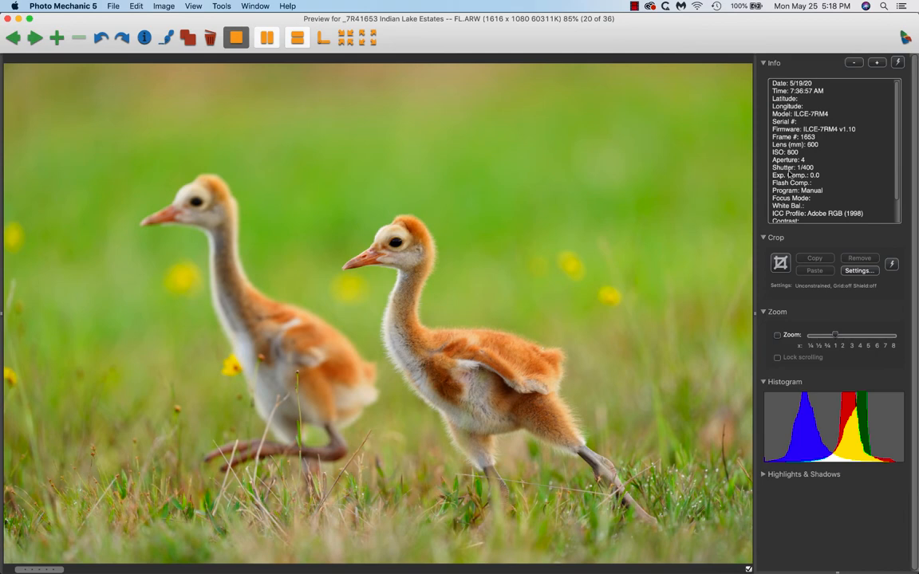
mouse_move(808, 170)
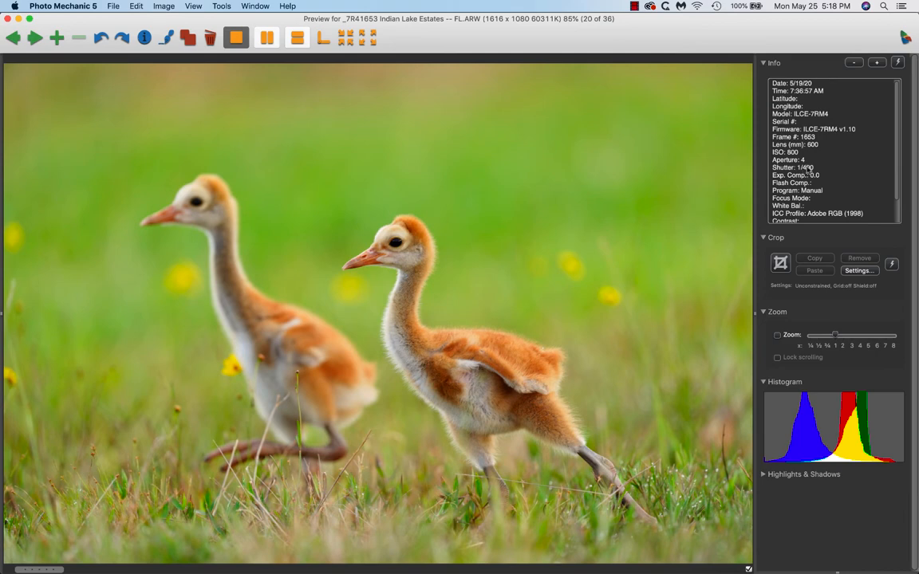
mouse_move(812, 159)
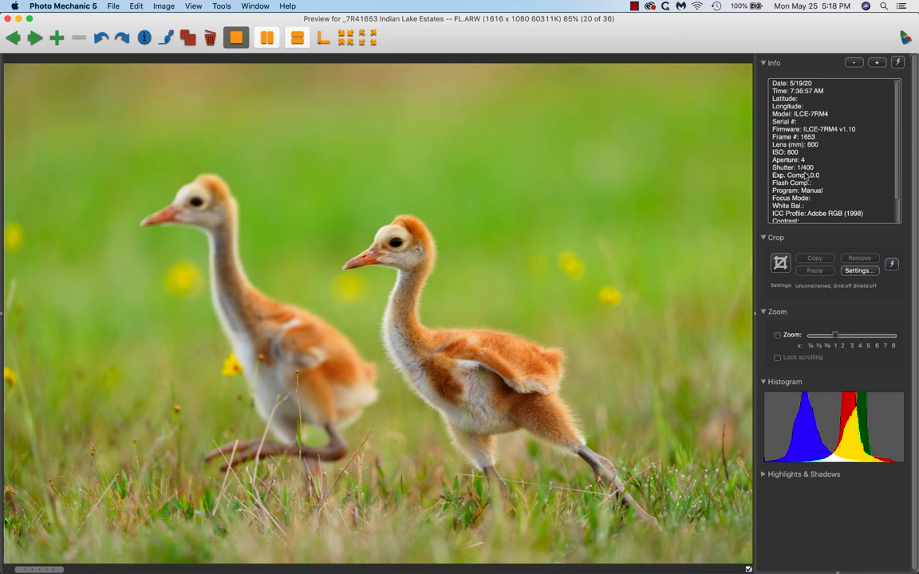
mouse_move(816, 124)
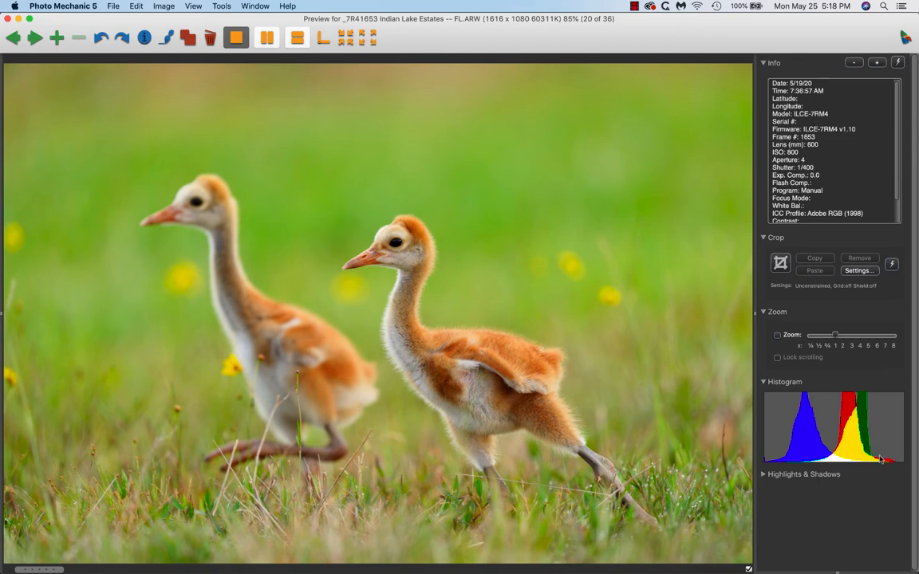
mouse_move(639, 556)
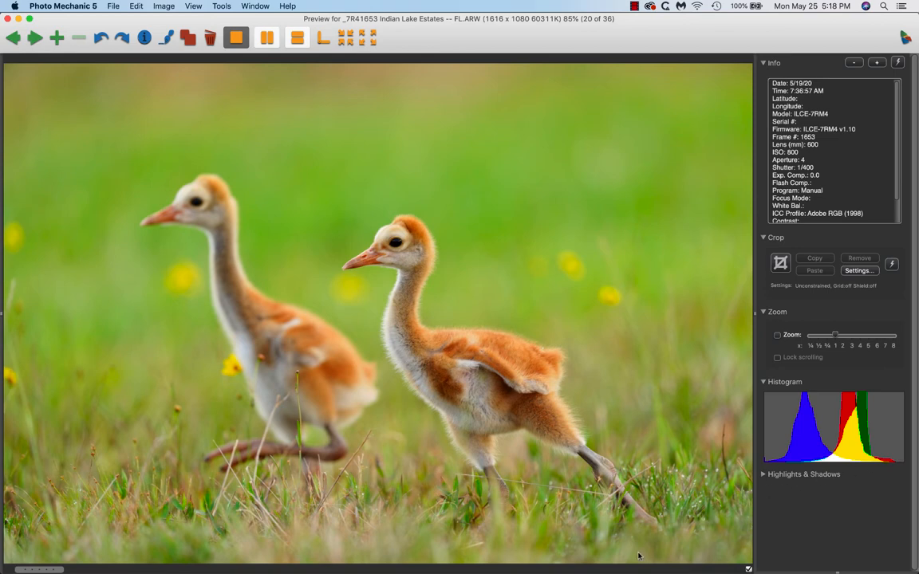
mouse_move(655, 522)
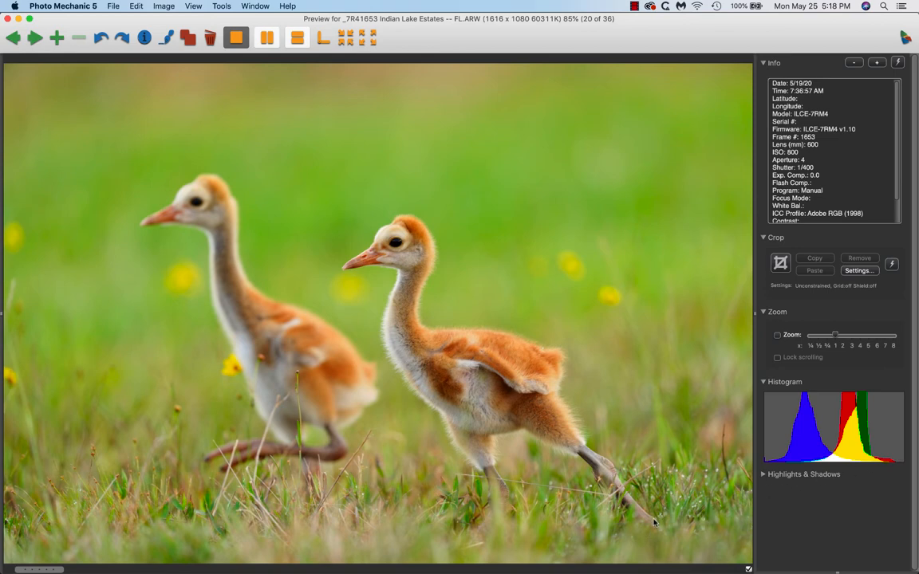
mouse_move(532, 529)
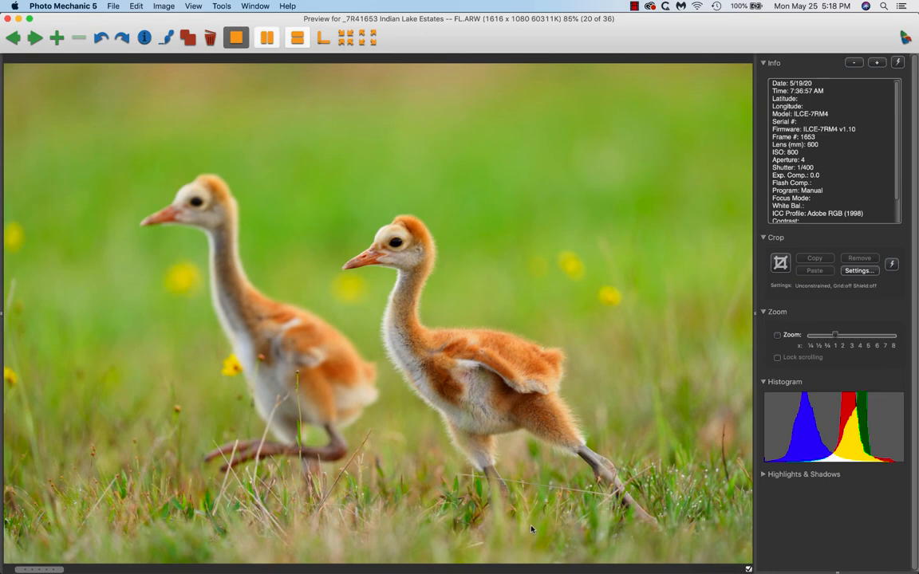
mouse_move(404, 247)
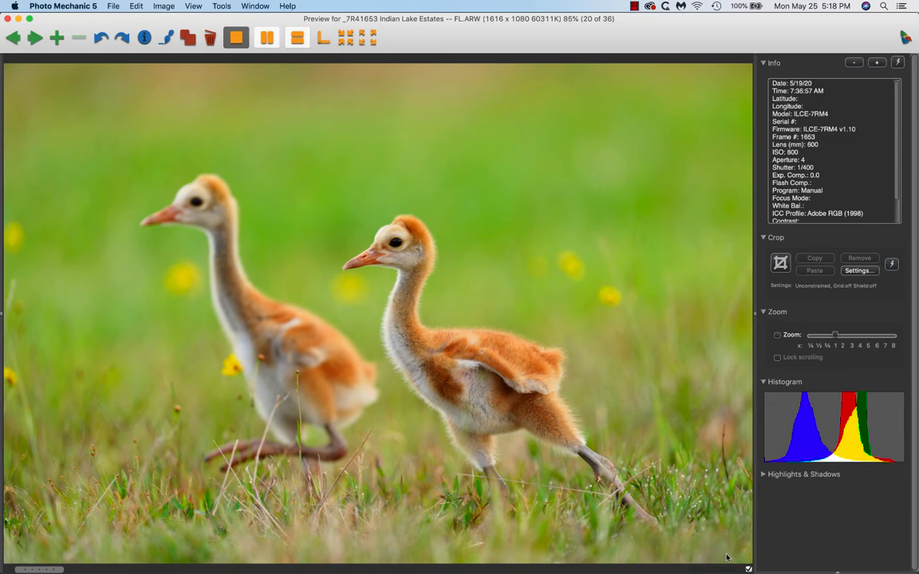
mouse_move(724, 519)
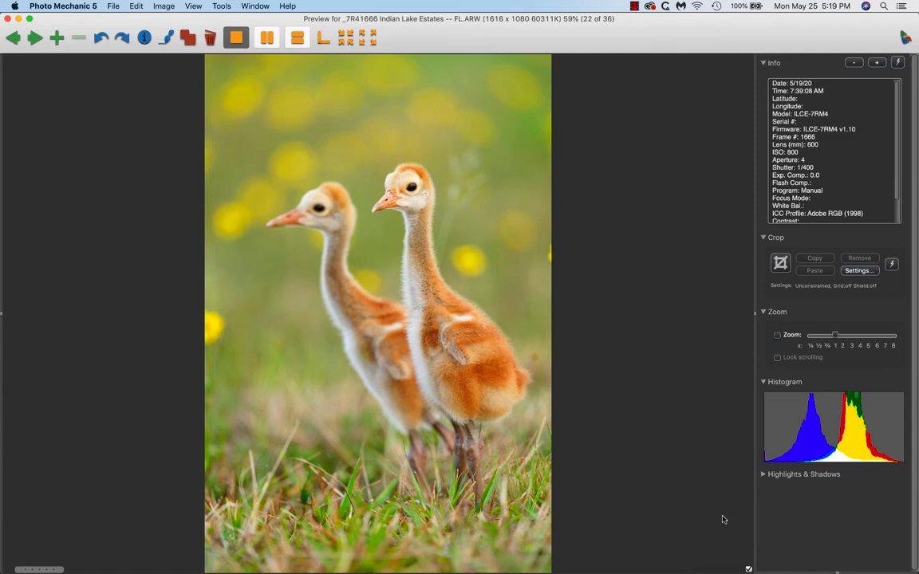
mouse_move(469, 210)
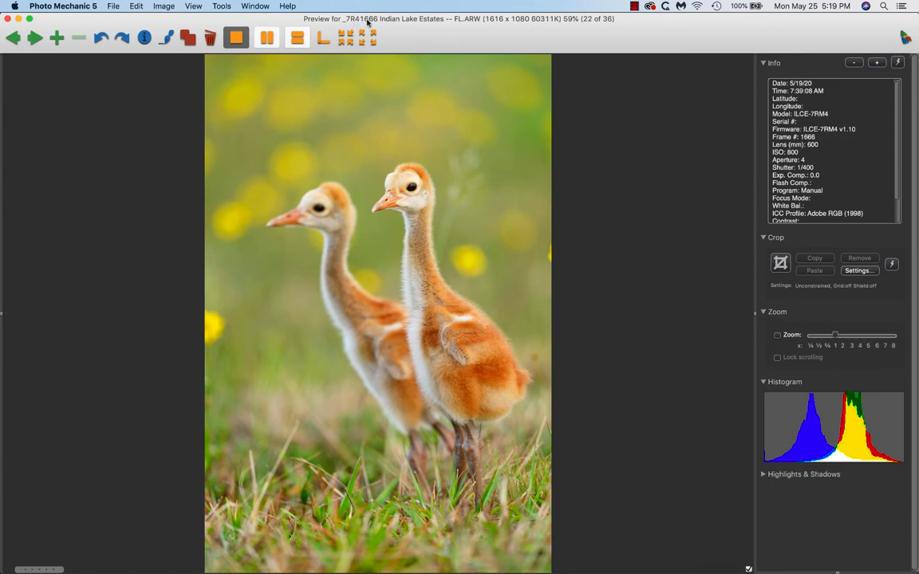
mouse_move(582, 79)
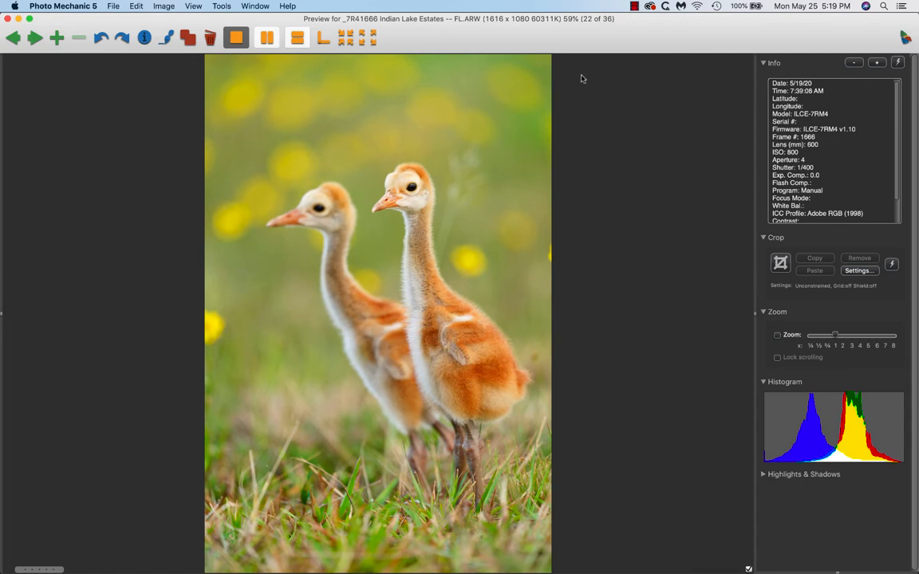
mouse_move(325, 213)
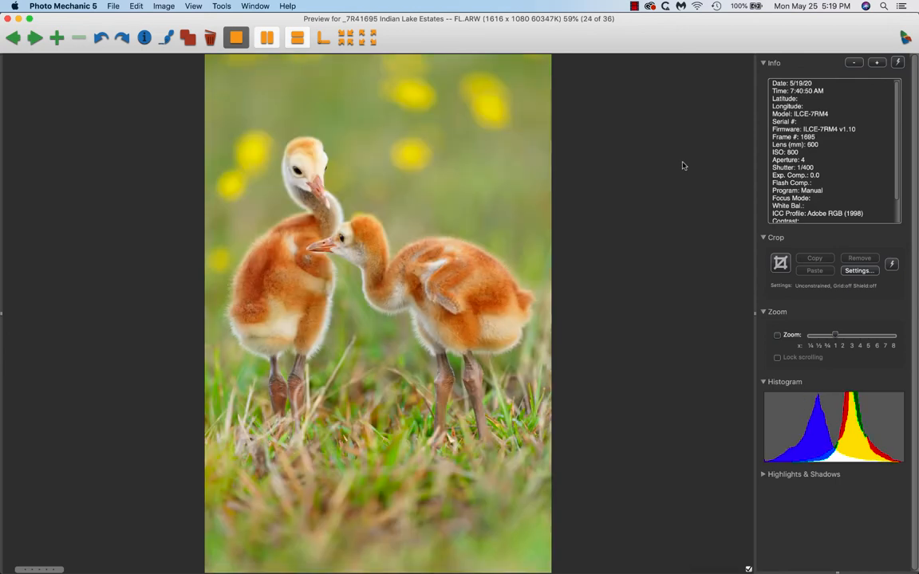
- Advance past image 24 to image 25, two chicks touching beaks
click(34, 37)
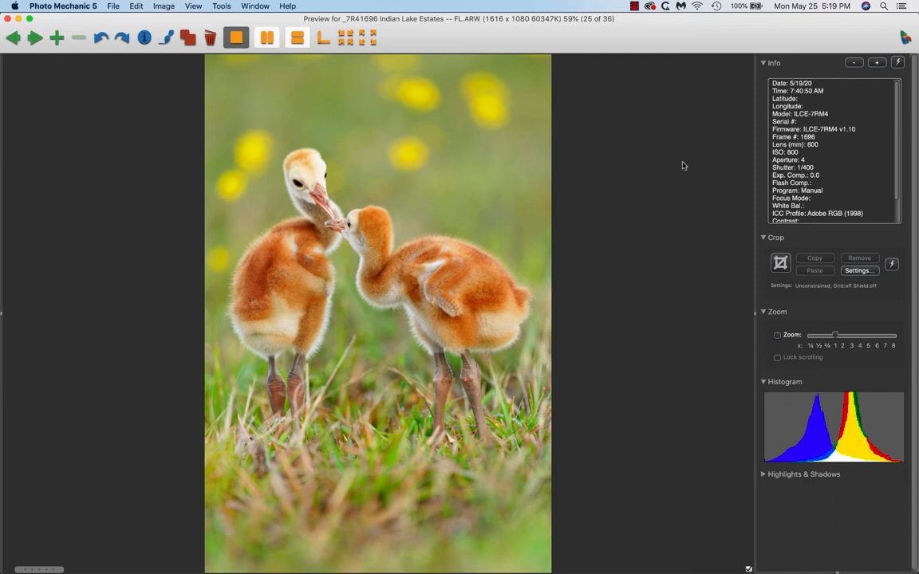
- Advance through images 27–29 to image 30 of 36, two chicks huddled together
click(34, 37)
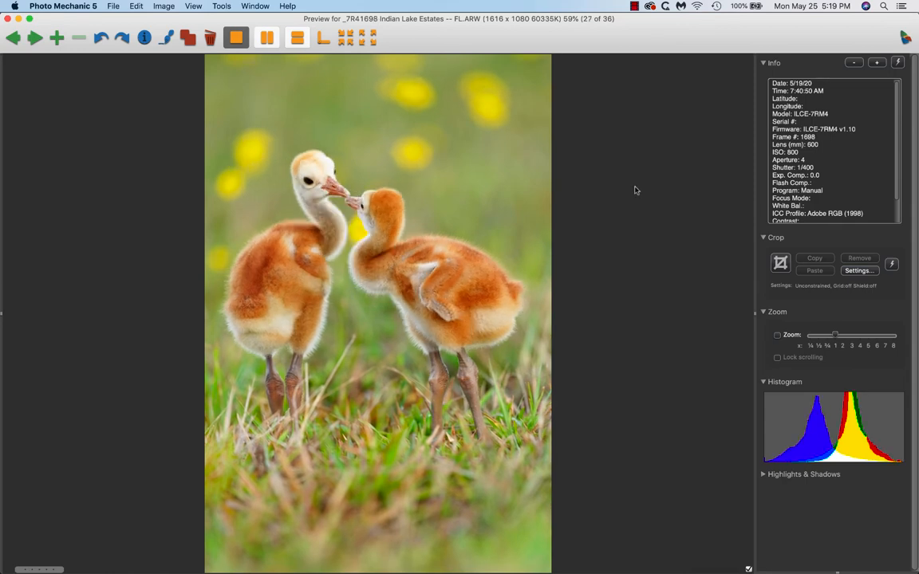
mouse_move(694, 165)
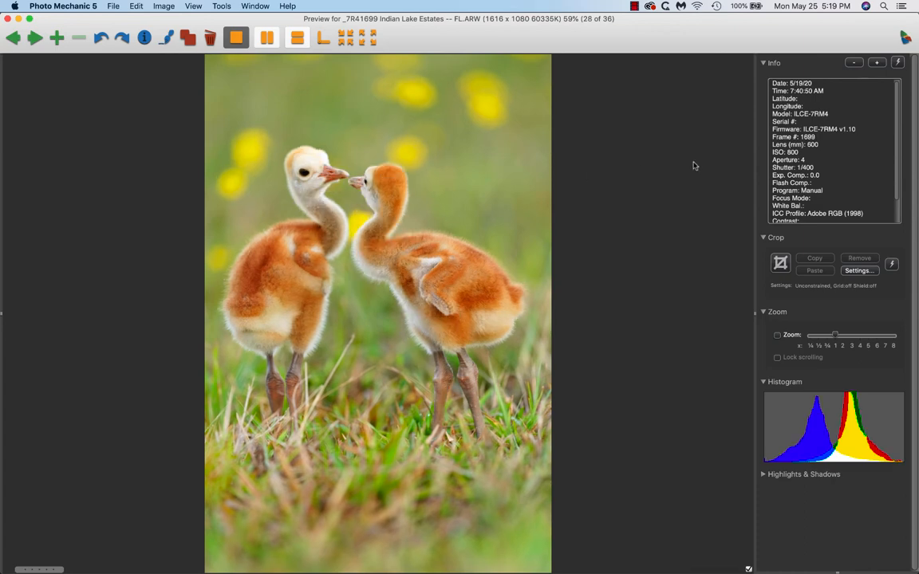
mouse_move(234, 385)
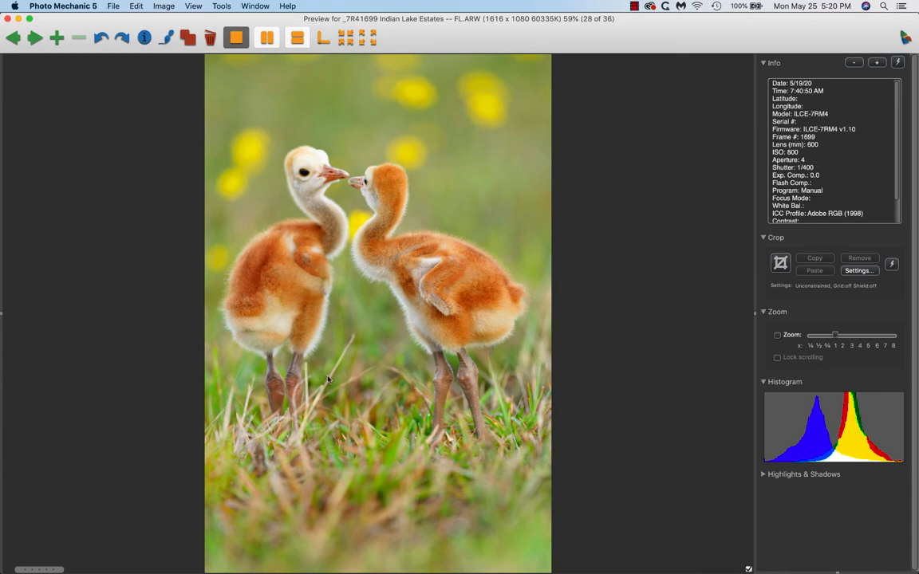
mouse_move(351, 466)
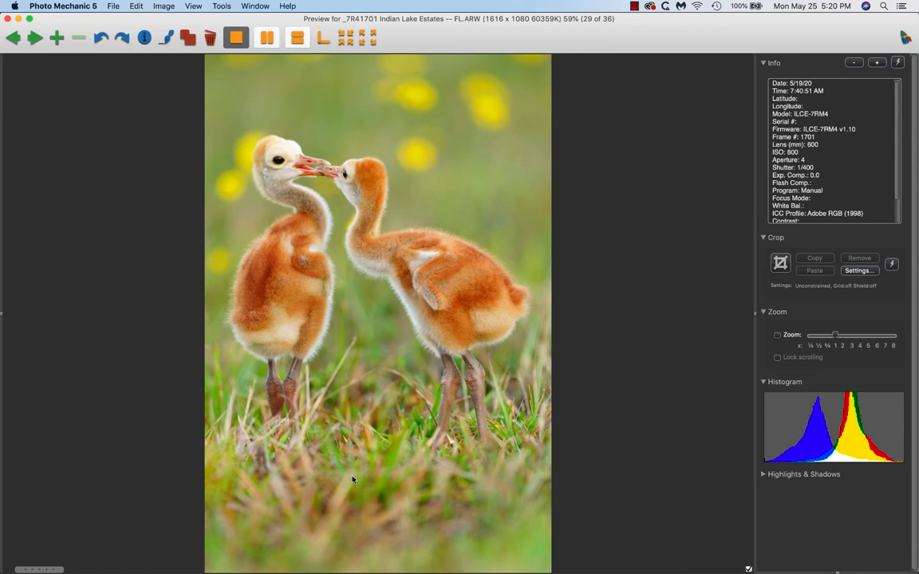
click(35, 38)
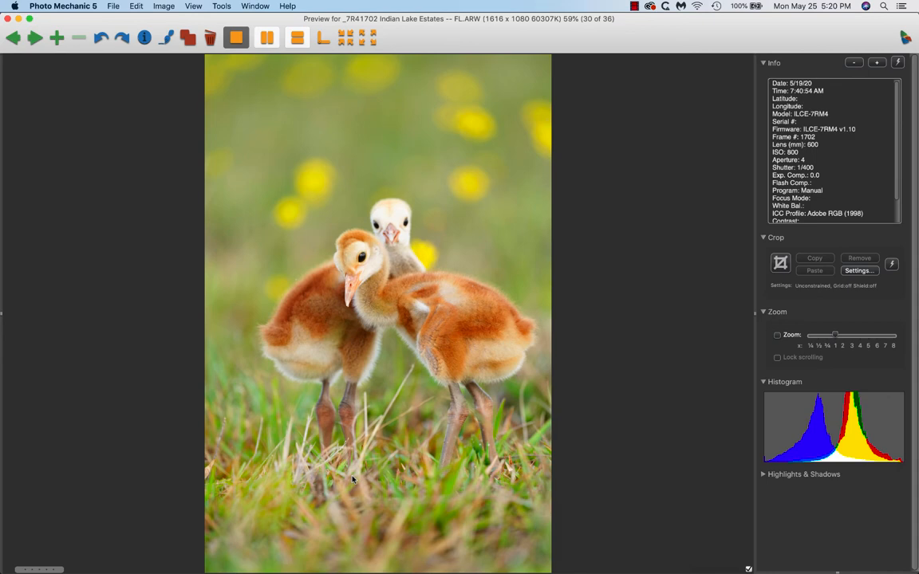
mouse_move(290, 431)
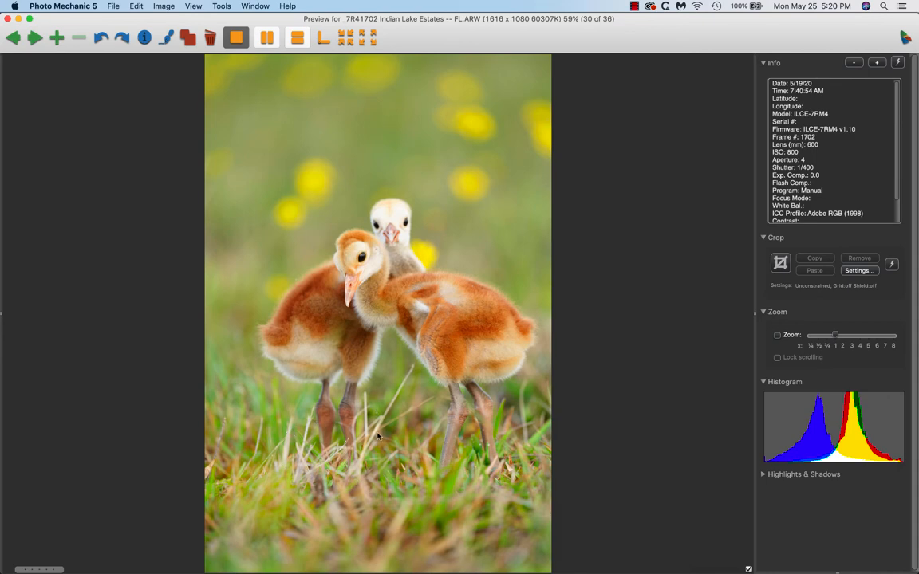
mouse_move(390, 546)
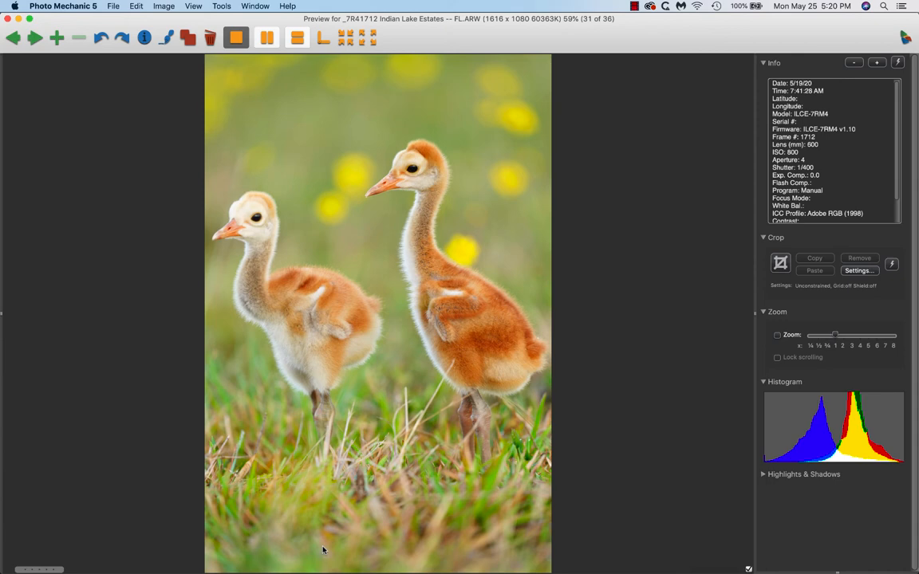
mouse_move(532, 371)
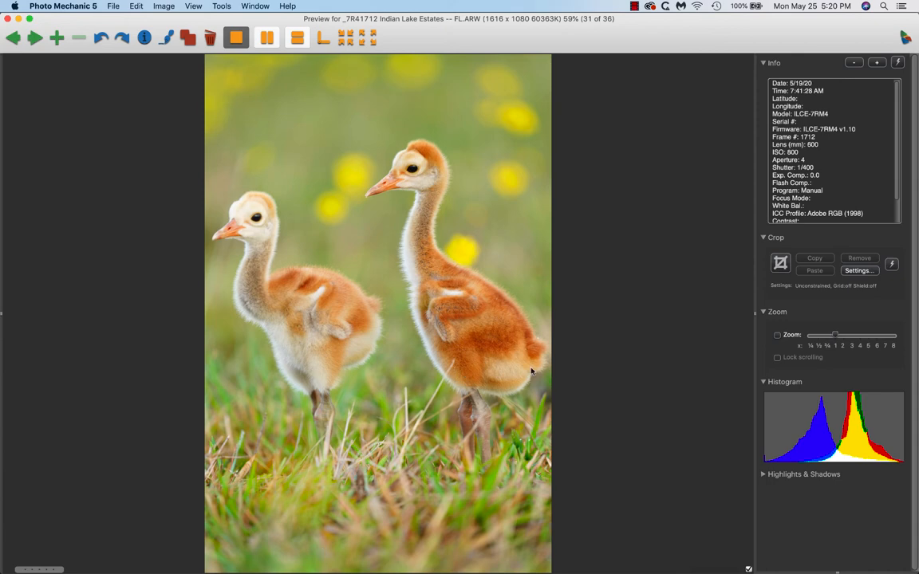
mouse_move(387, 383)
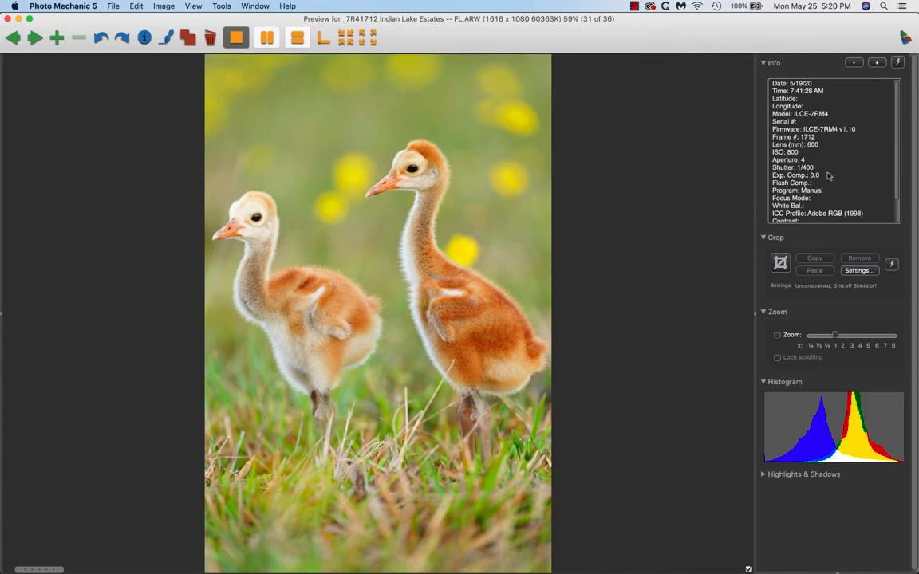
mouse_move(830, 169)
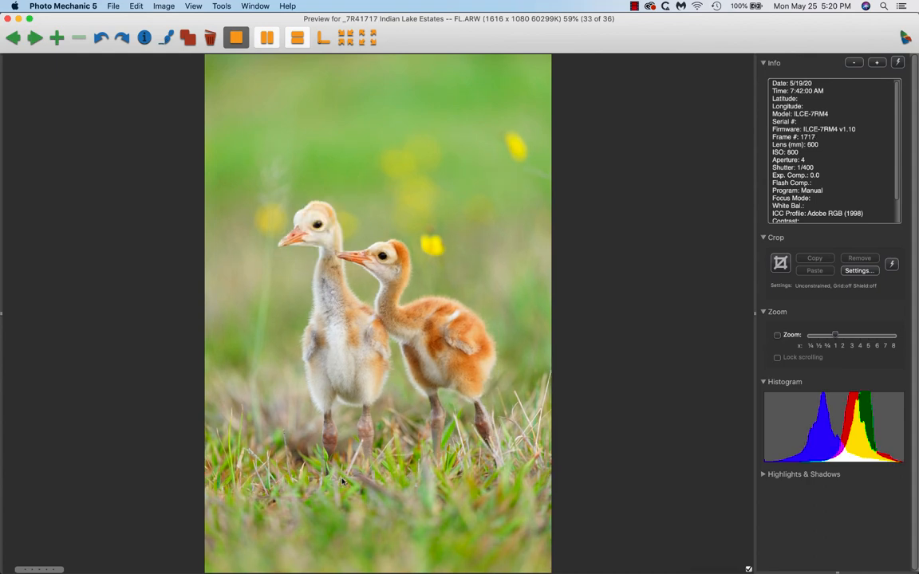
- Compare images 34 and 35, then advance to the final image 36 of 36
click(34, 38)
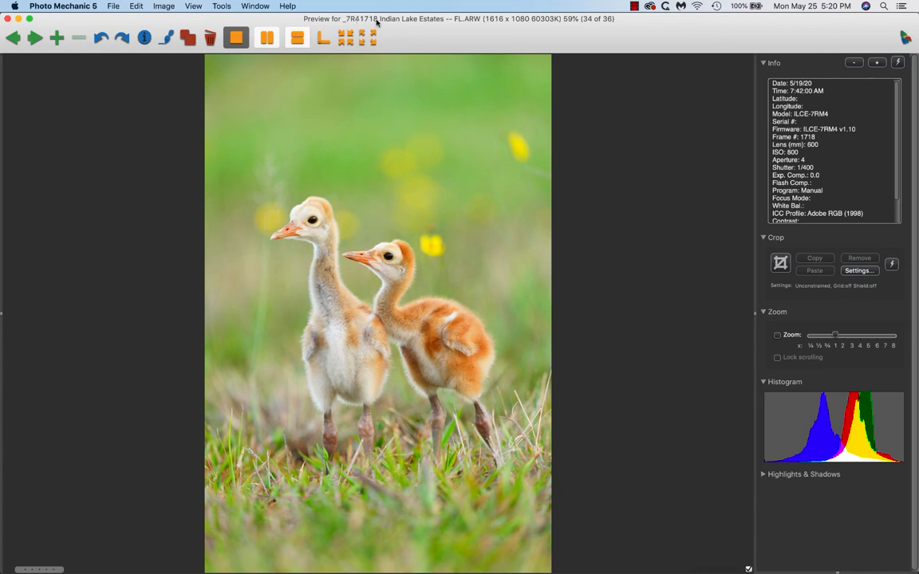
click(35, 38)
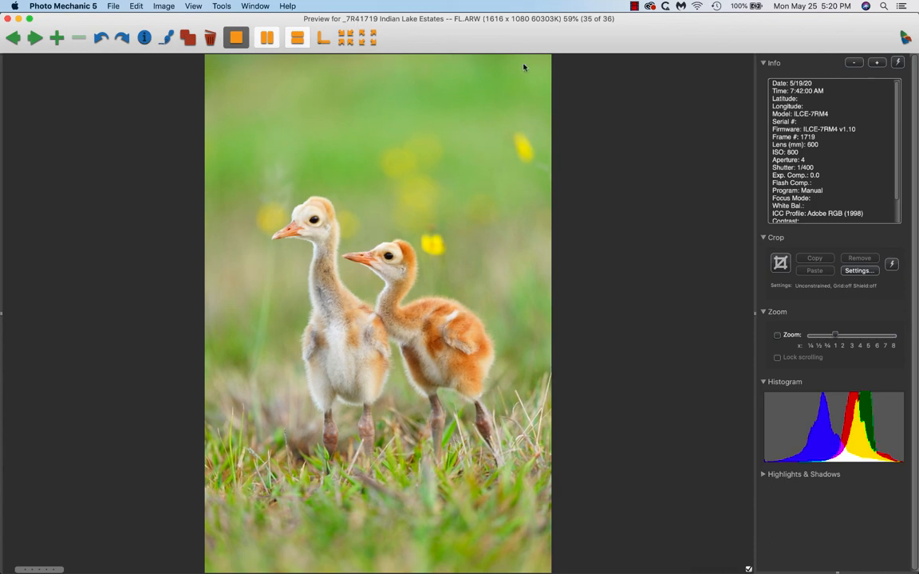
click(15, 37)
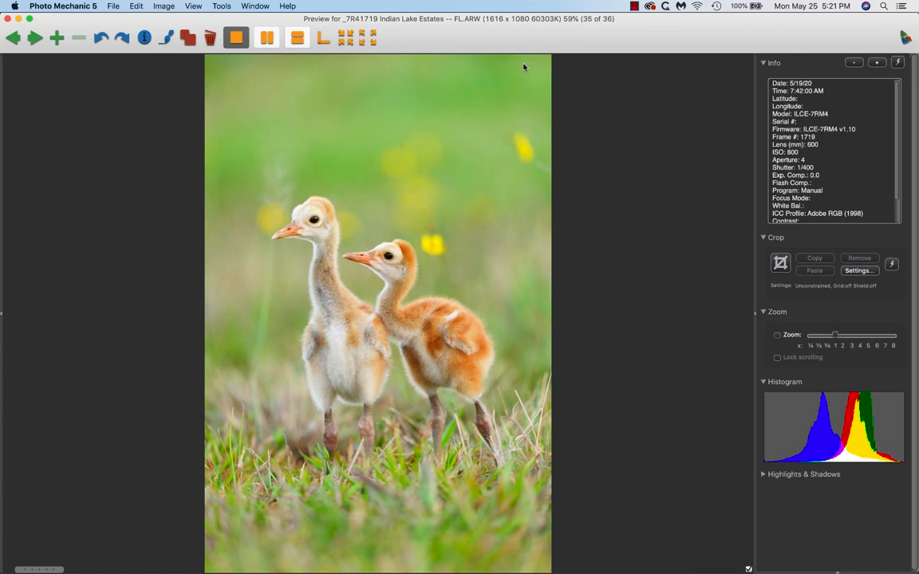
click(14, 37)
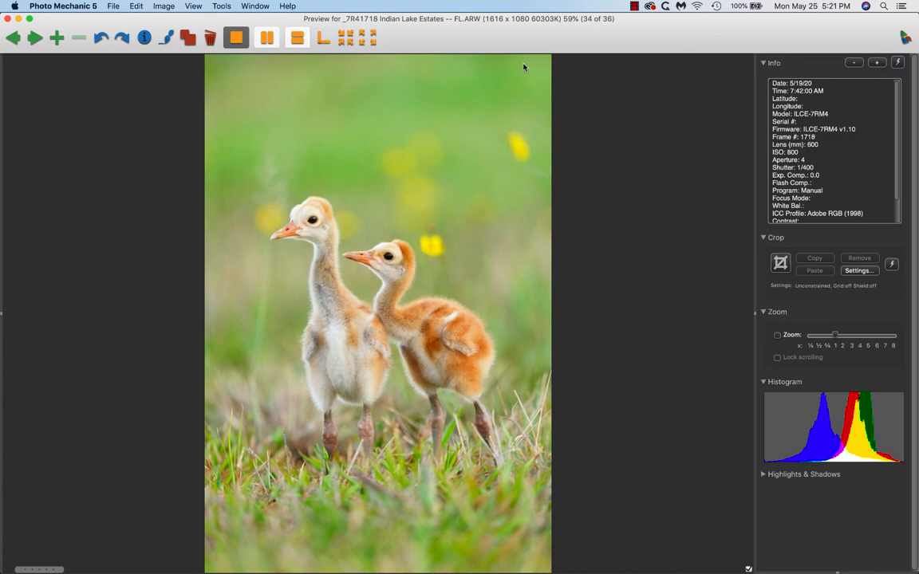
mouse_move(657, 118)
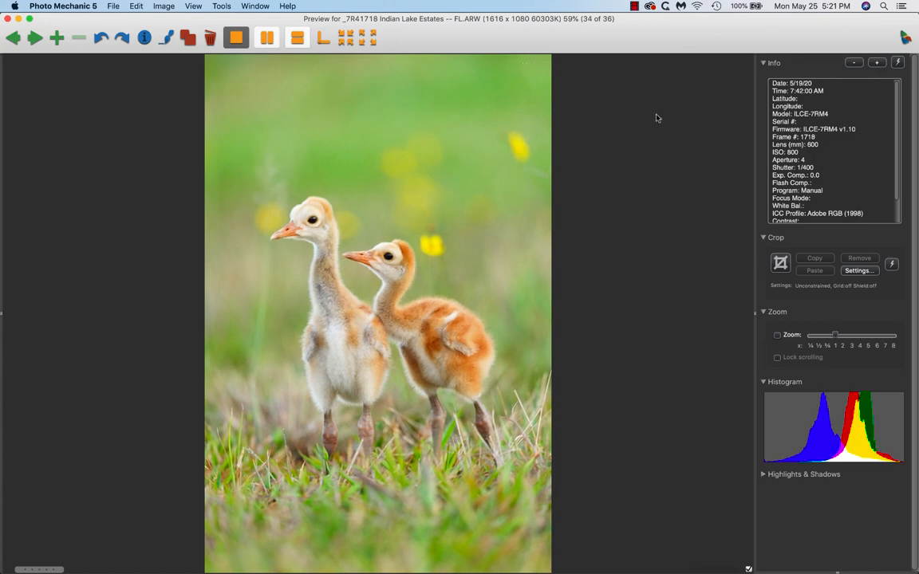
click(35, 37)
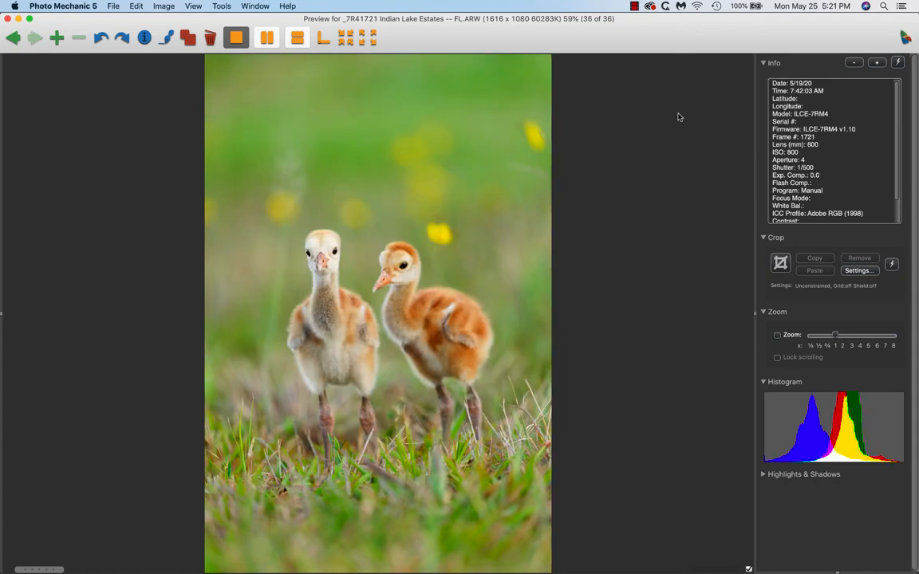